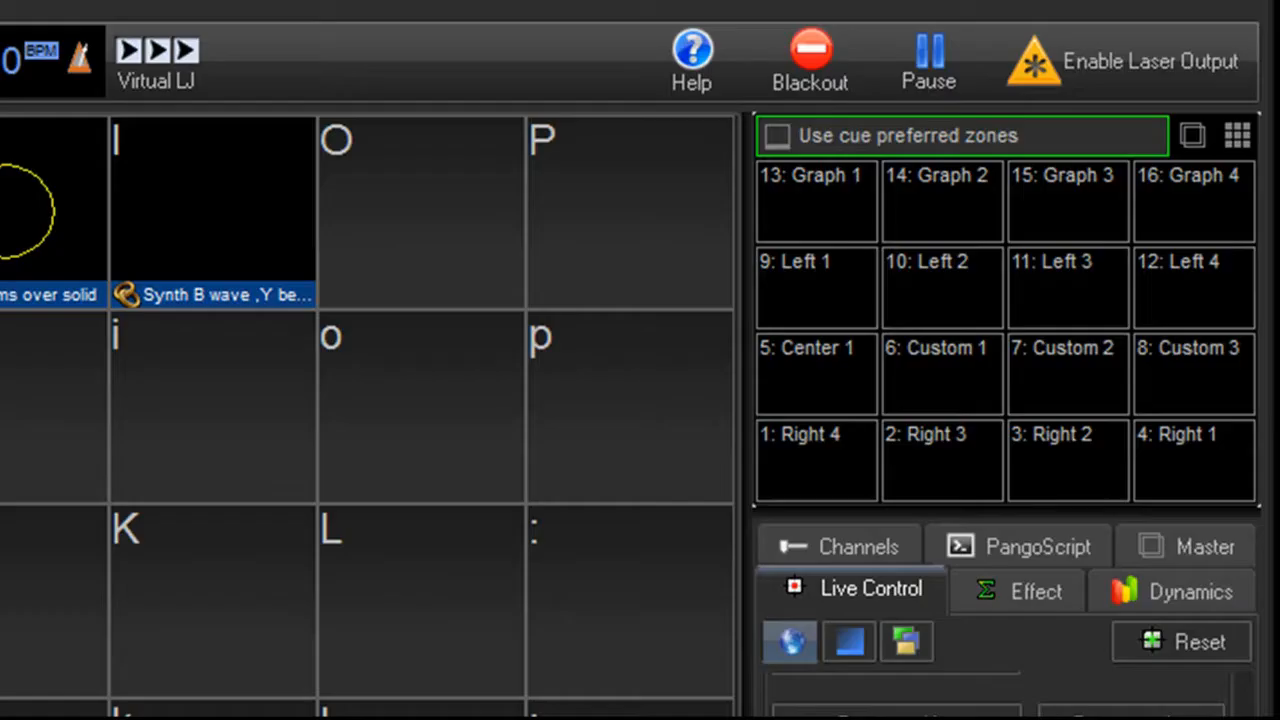
pyautogui.moveTo(884, 504)
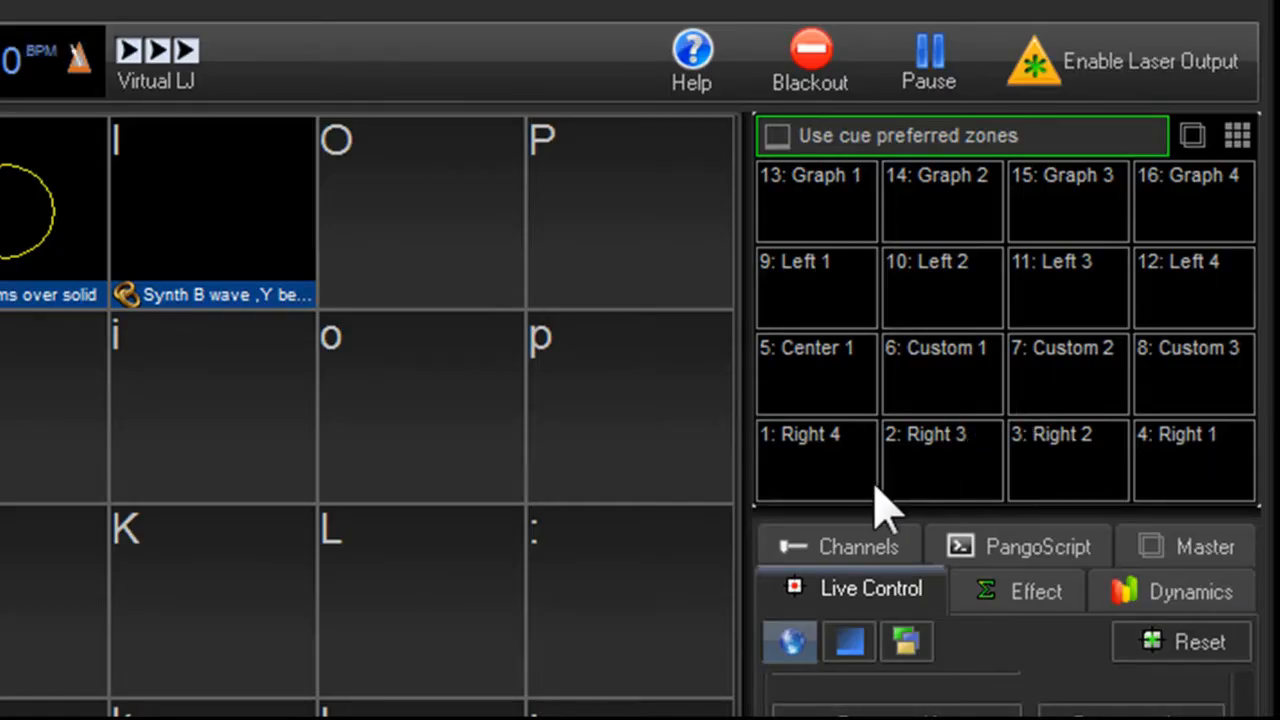
pyautogui.moveTo(1044, 324)
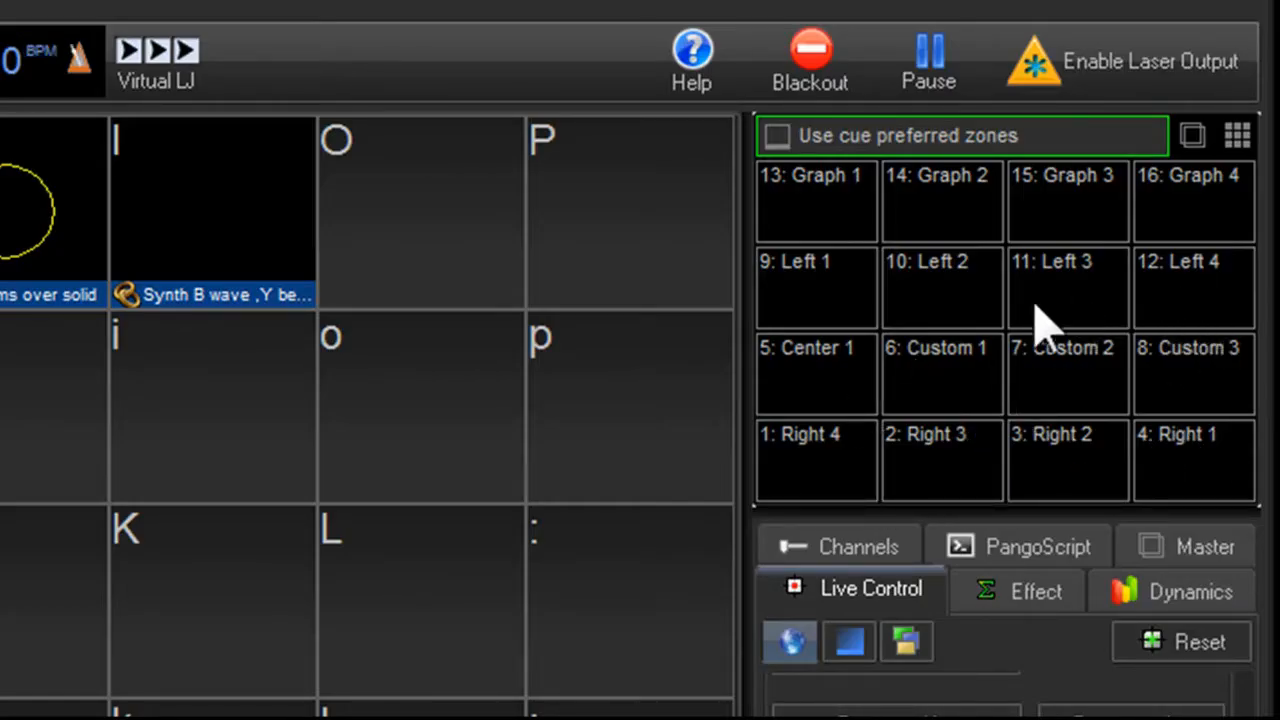
pyautogui.moveTo(1184, 216)
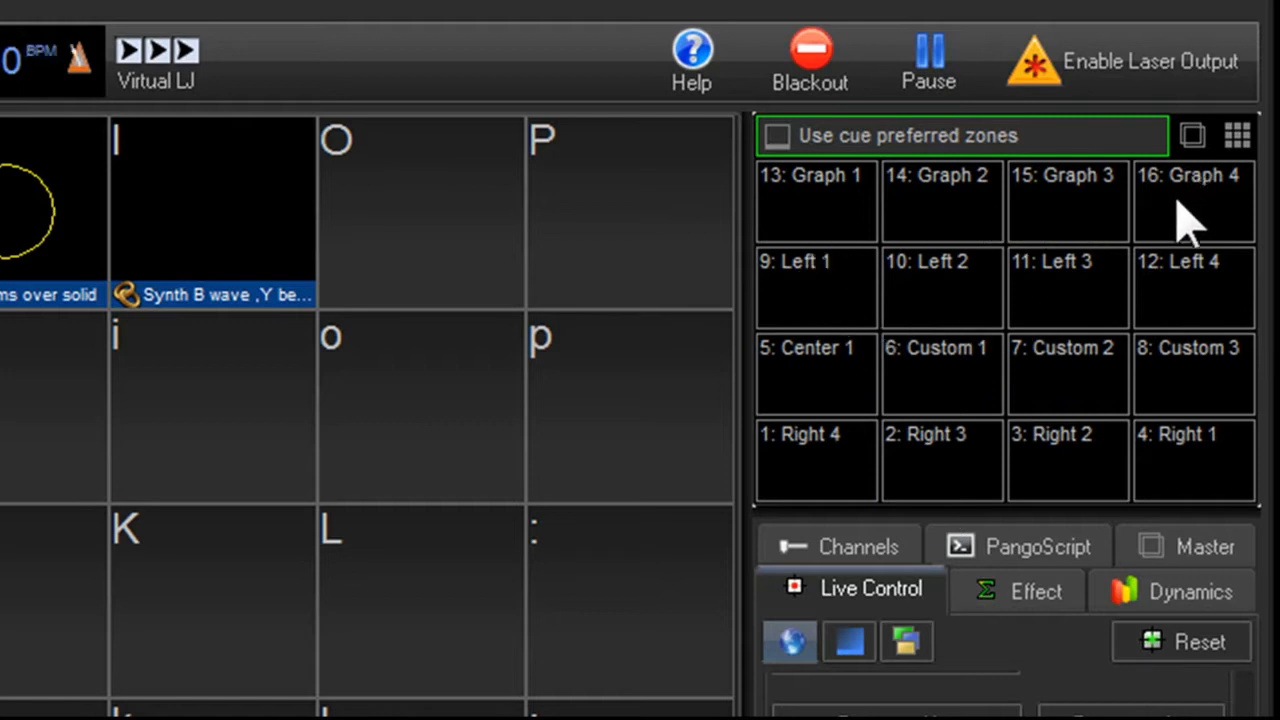
pyautogui.moveTo(596, 56)
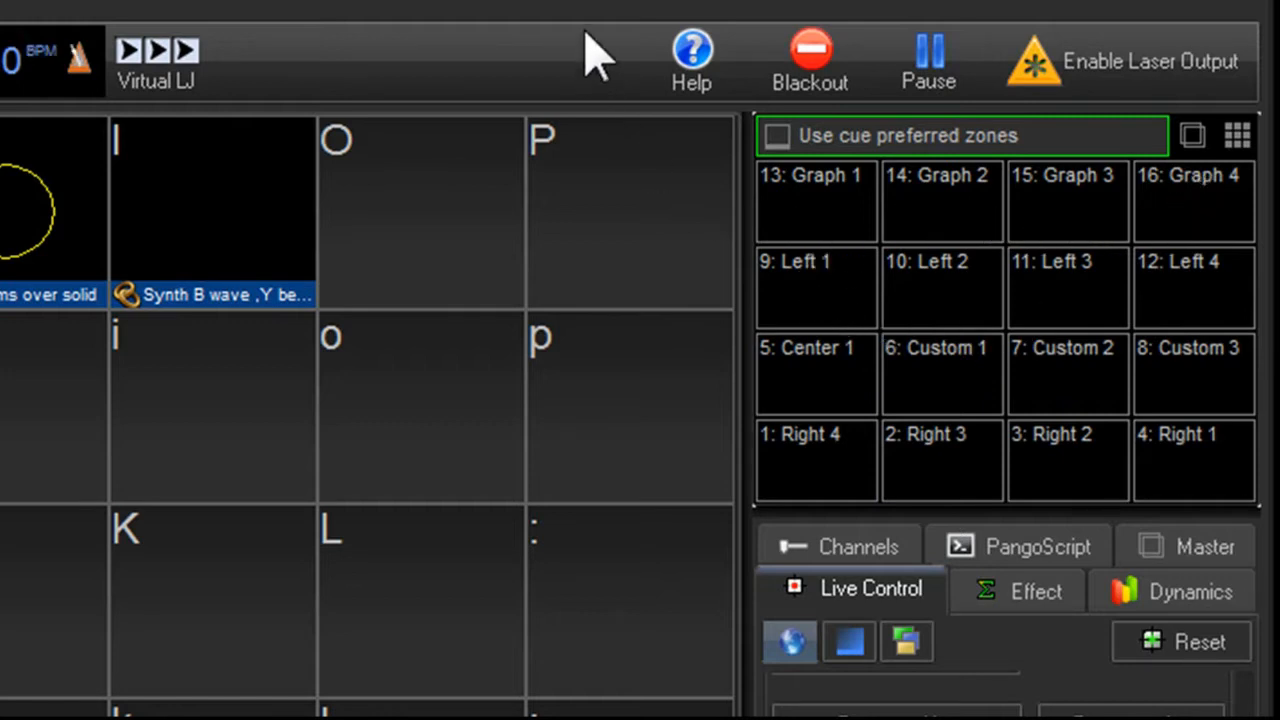
pyautogui.moveTo(1044, 290)
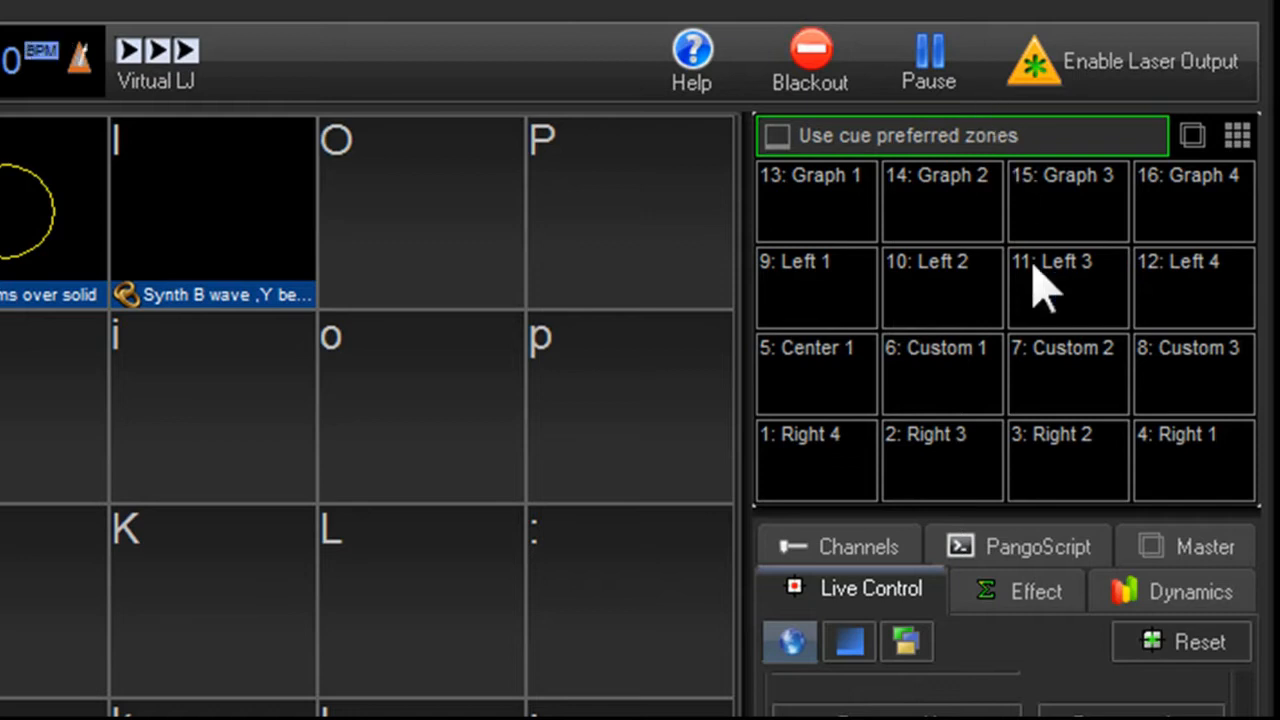
pyautogui.moveTo(964, 364)
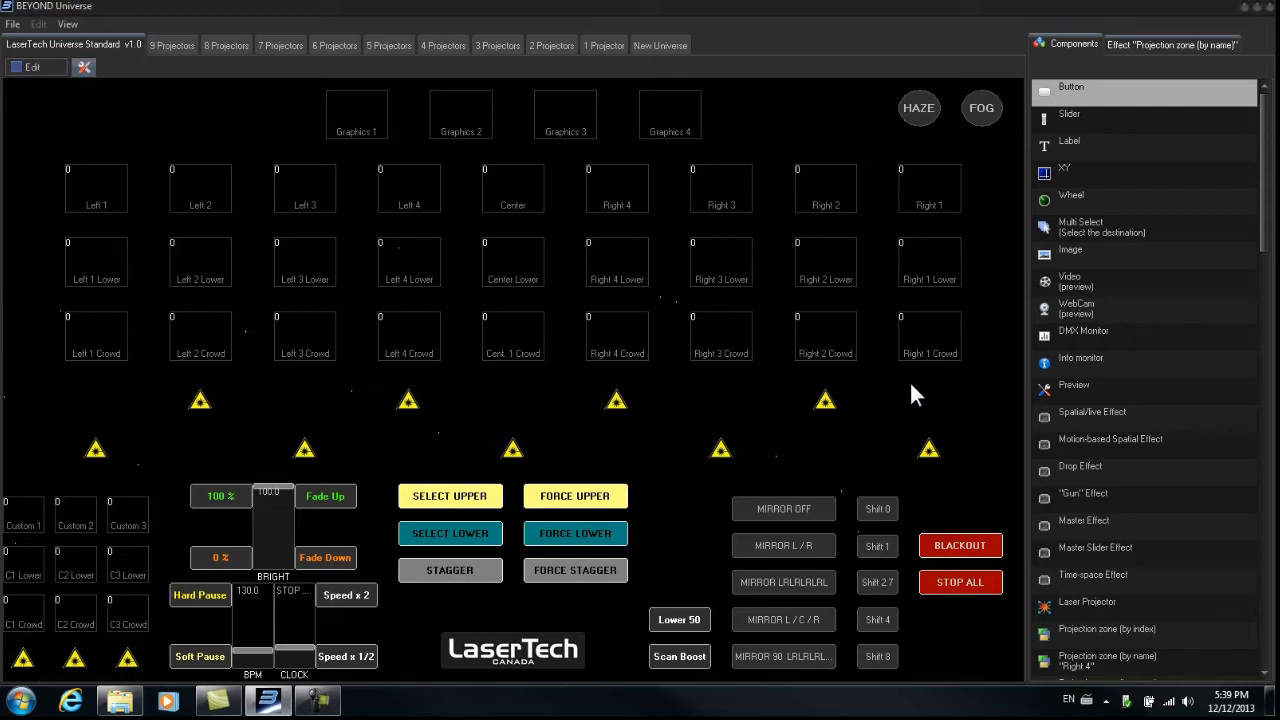
pyautogui.moveTo(870, 262)
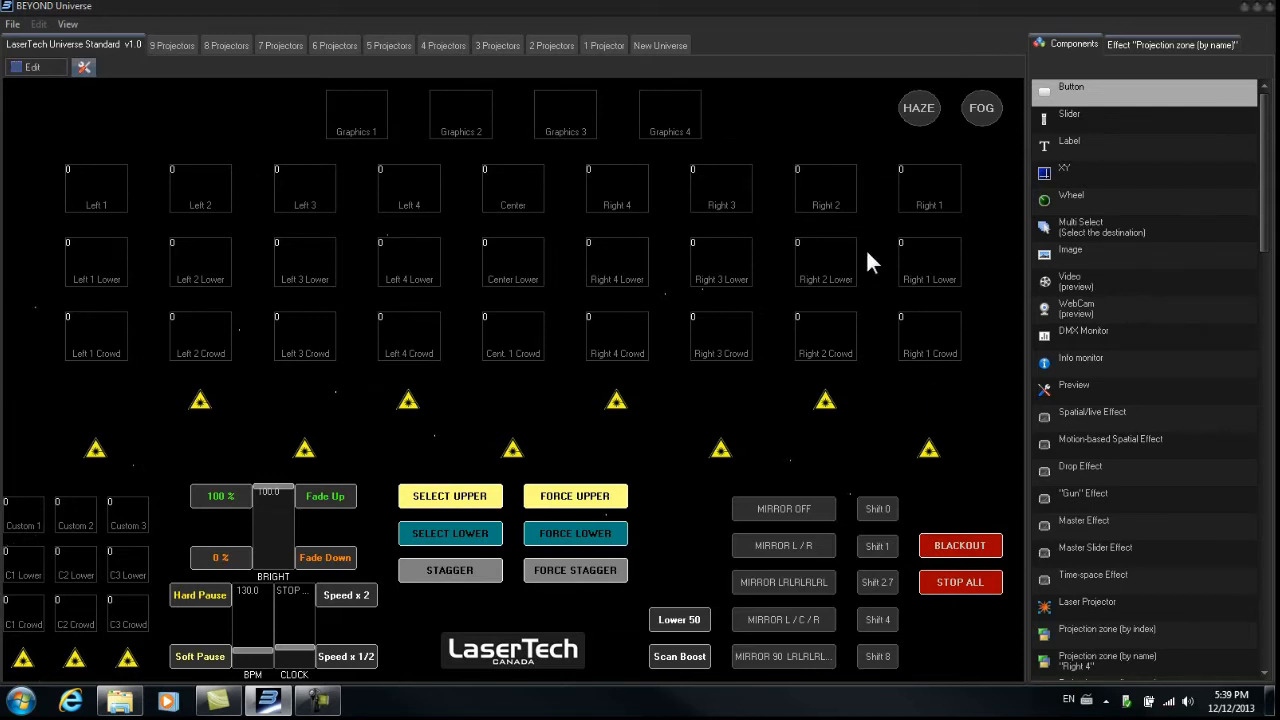
pyautogui.moveTo(864, 164)
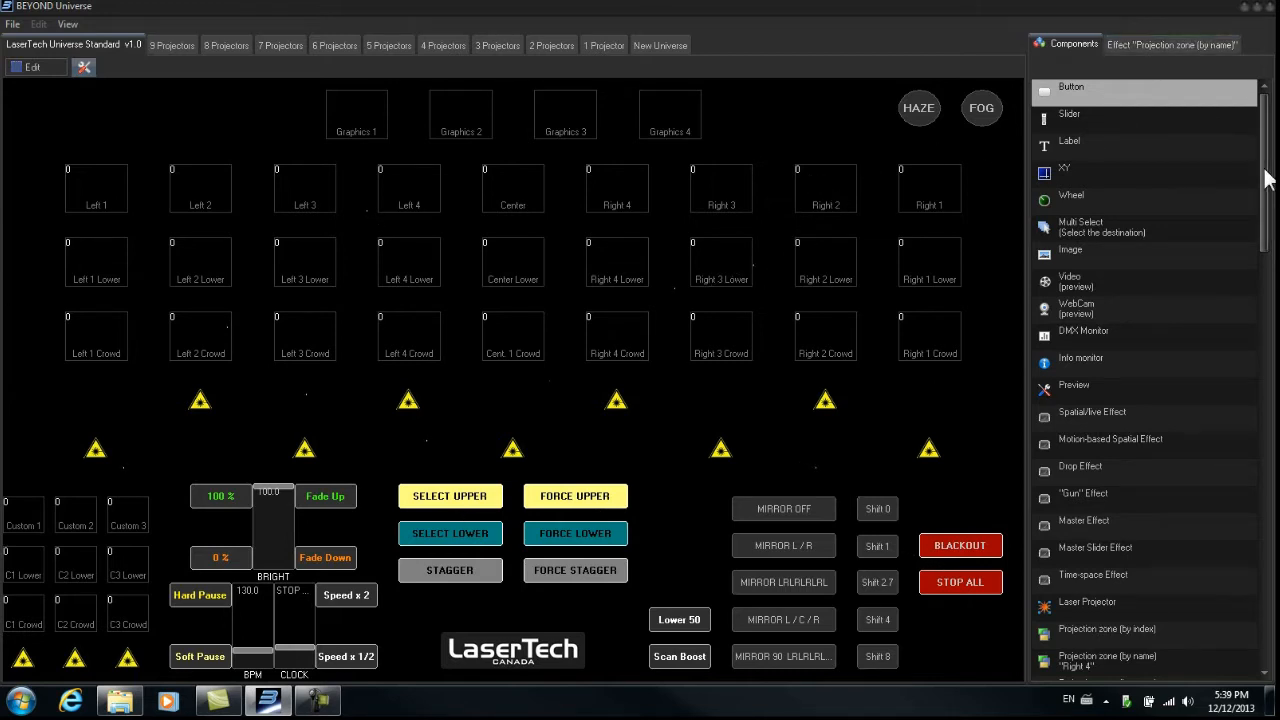
pyautogui.scroll(-3)
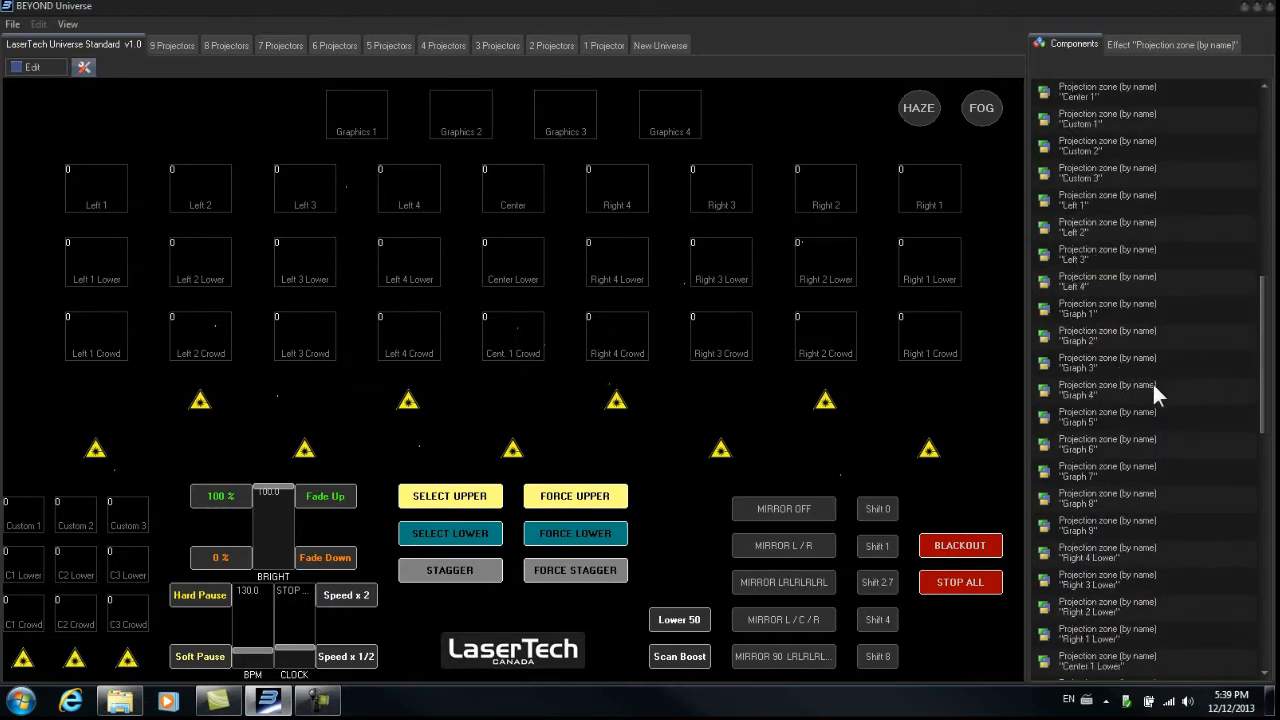
pyautogui.moveTo(1130, 440)
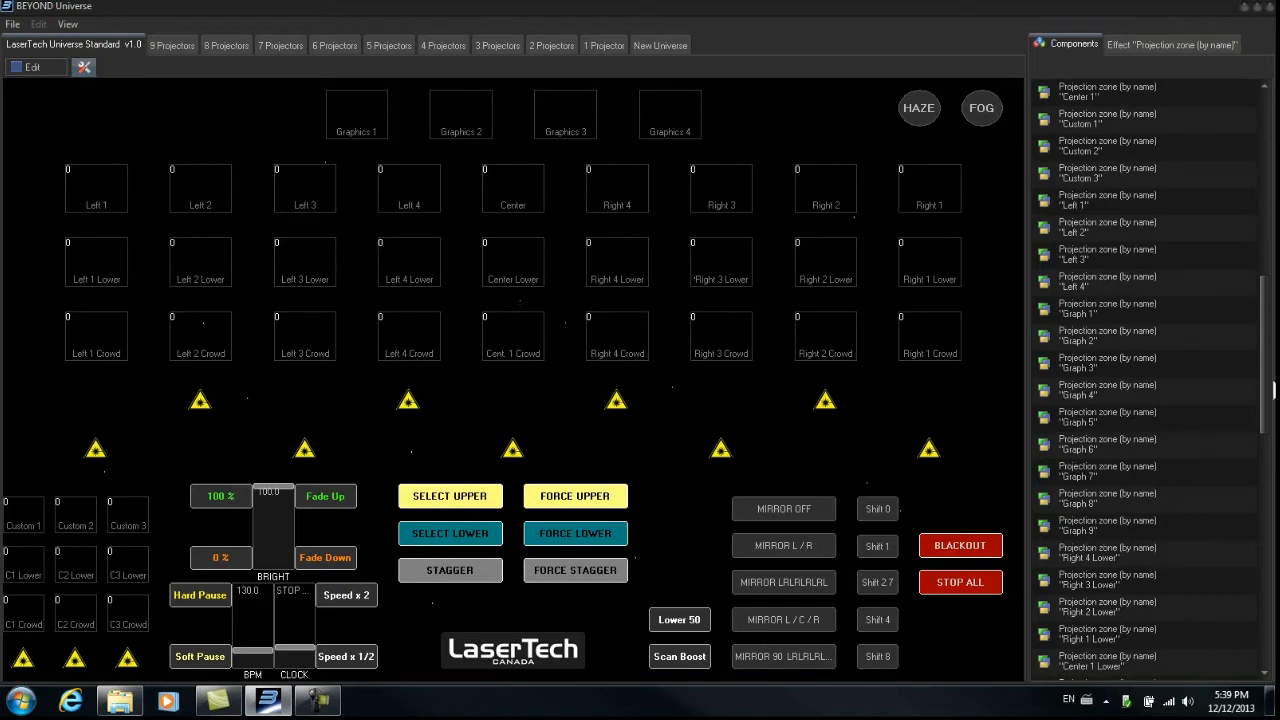
pyautogui.scroll(3)
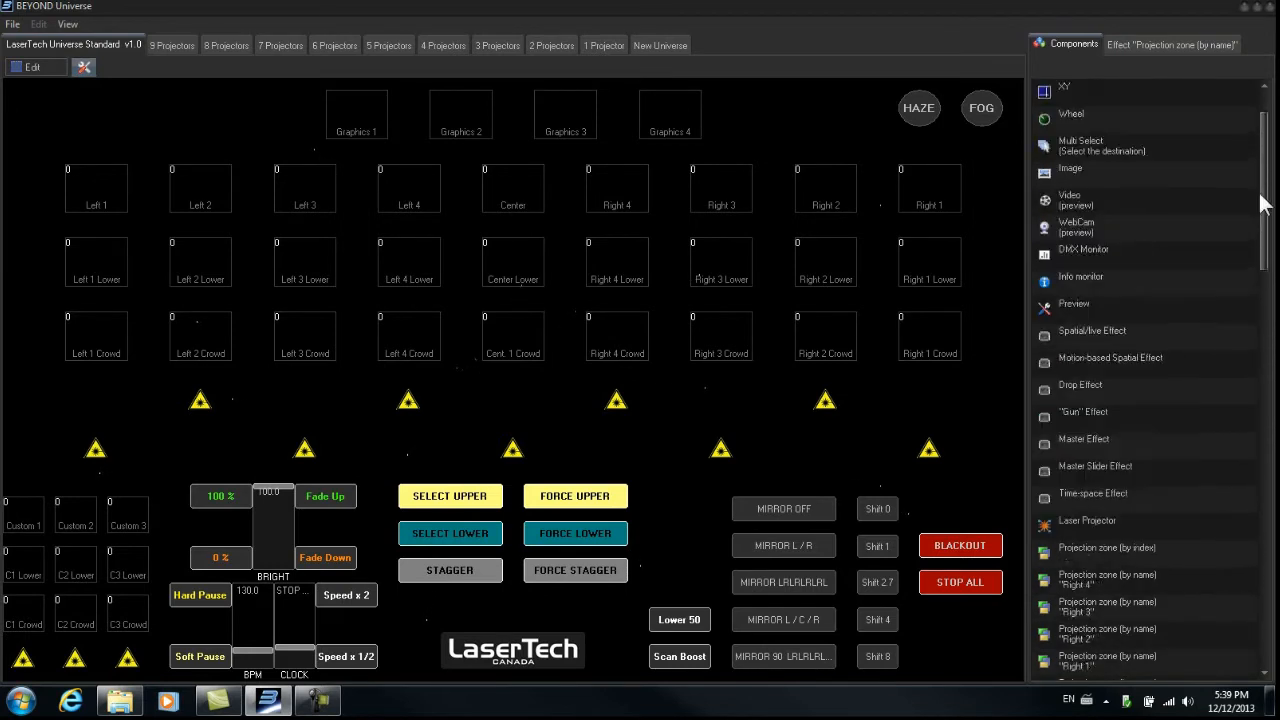
pyautogui.scroll(3)
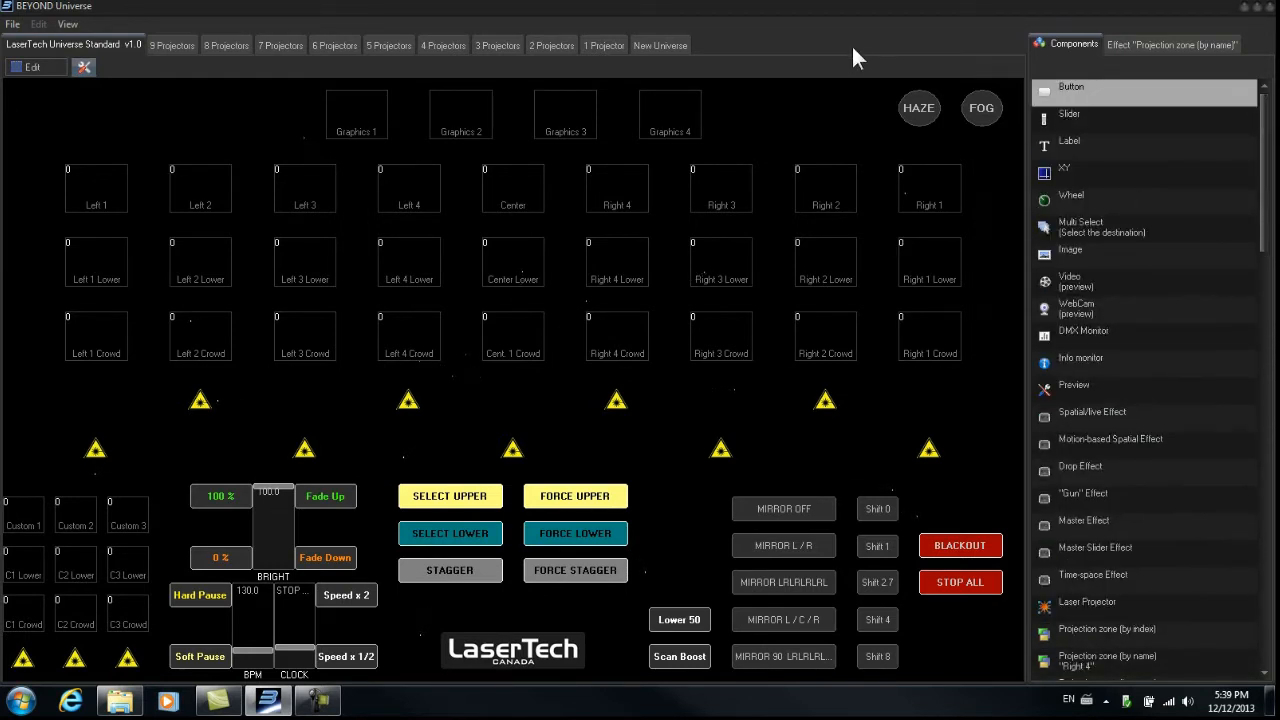
pyautogui.moveTo(864, 50)
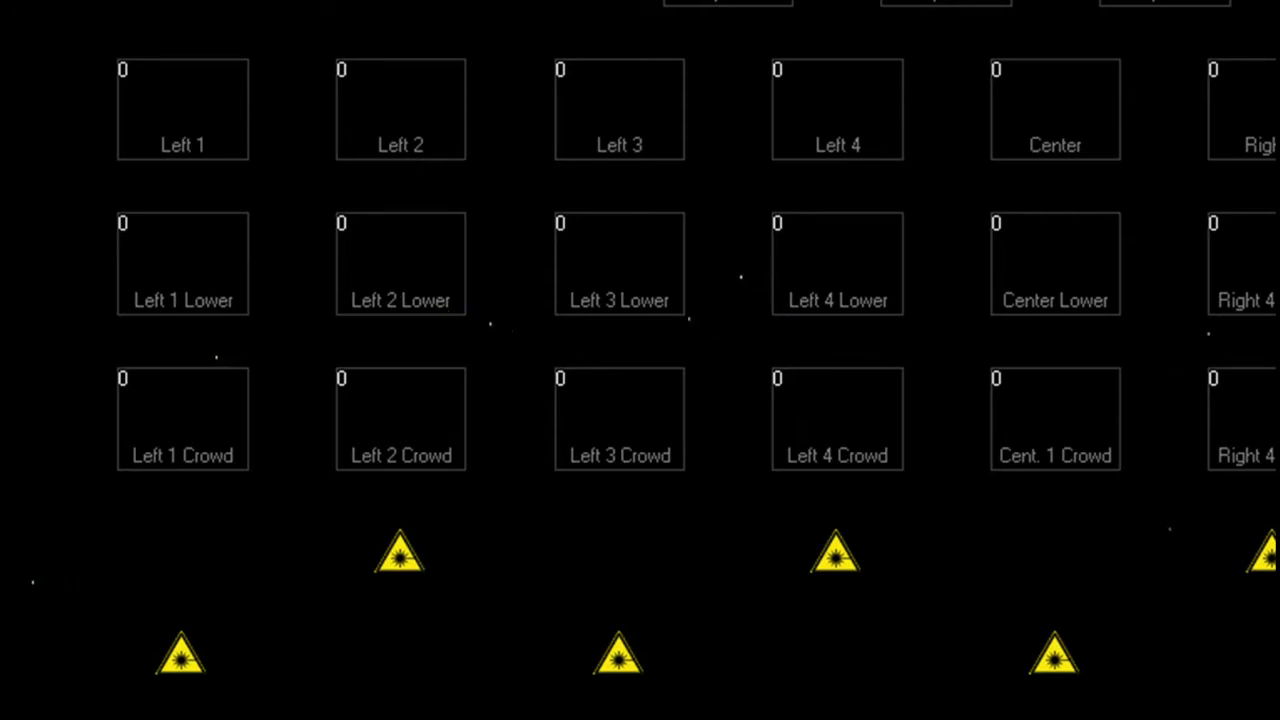
pyautogui.moveTo(716, 264)
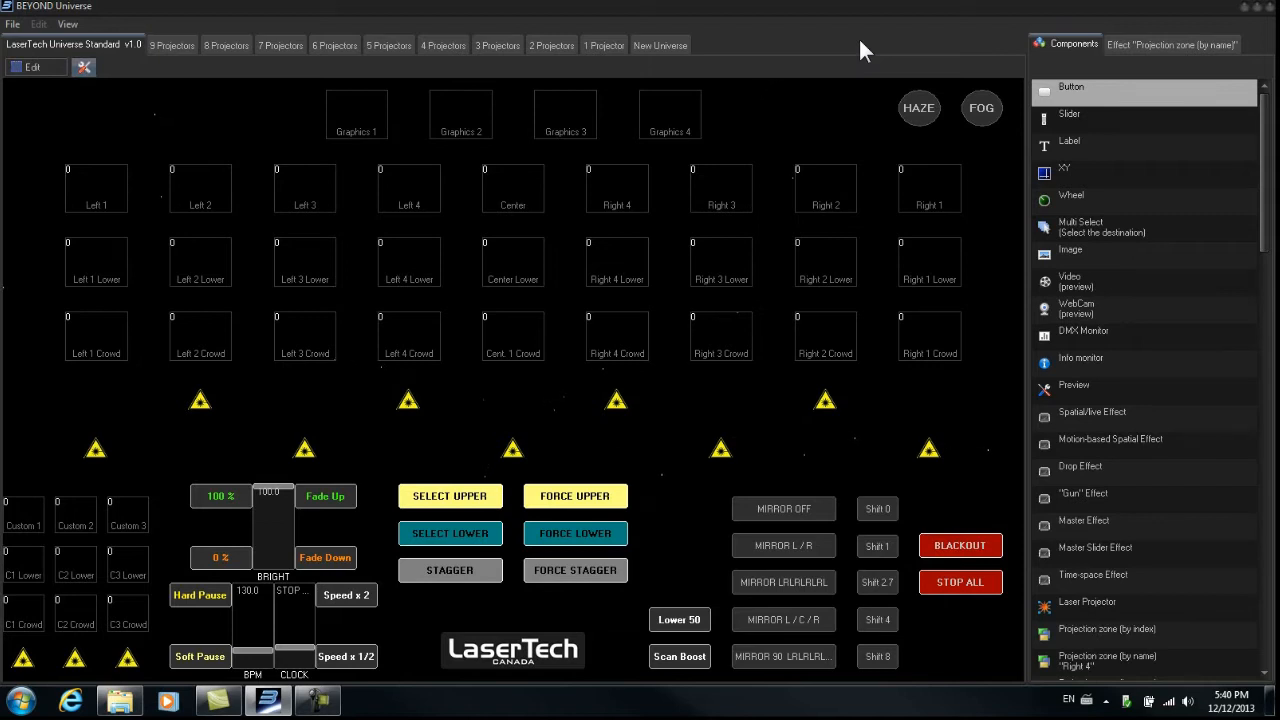
pyautogui.moveTo(1258, 18)
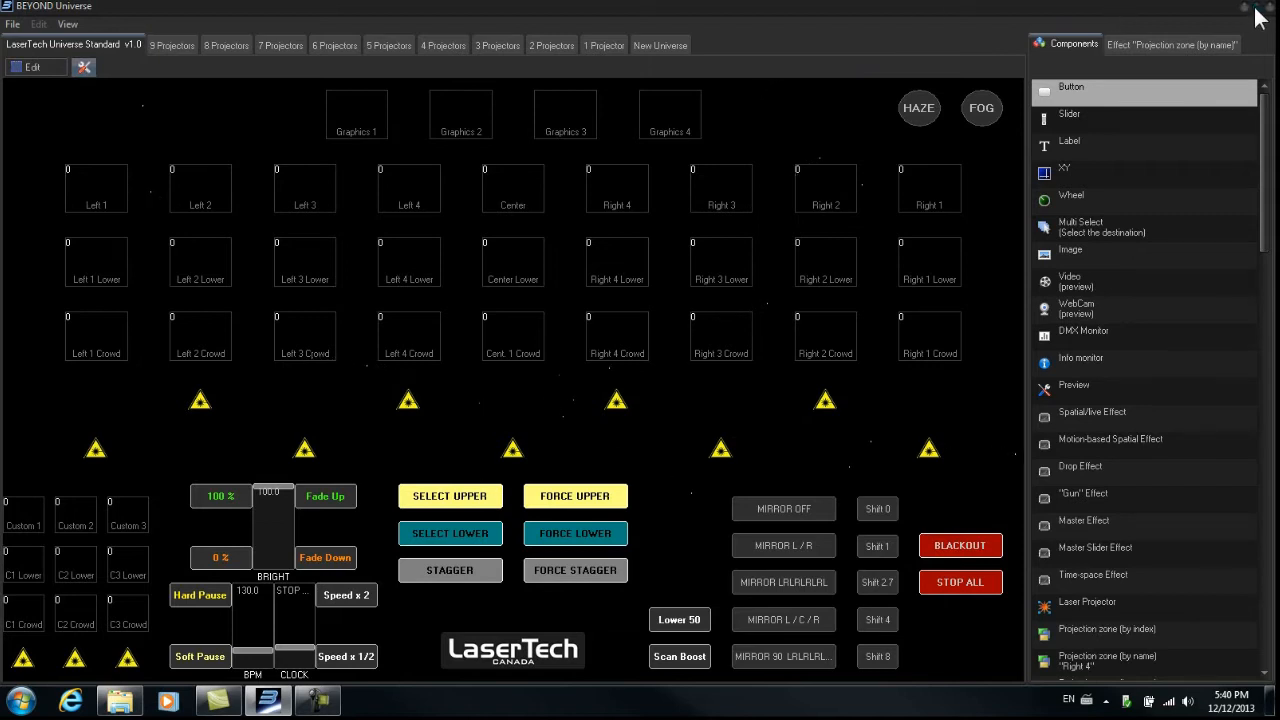
# Step: Leave Universe editing and maximize the live LaserTech Universe Standard view to full screen
pyautogui.click(1246, 8)
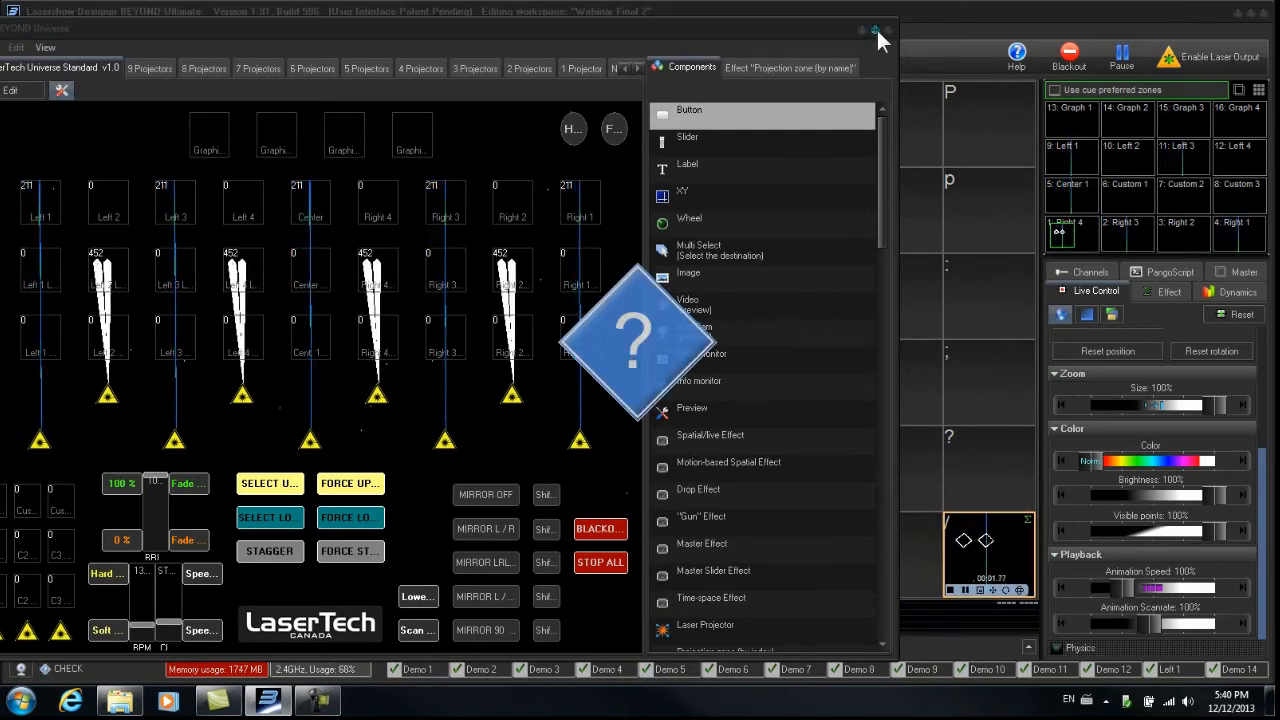
pyautogui.click(874, 30)
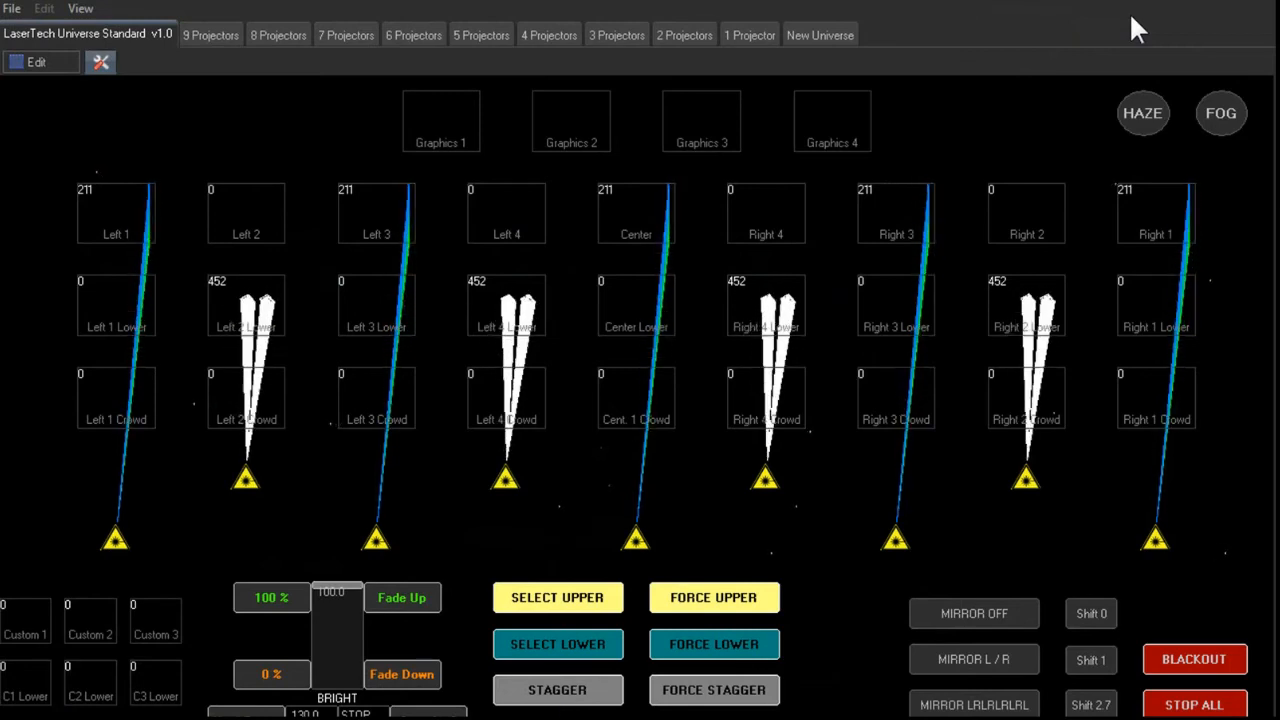
pyautogui.moveTo(1084, 140)
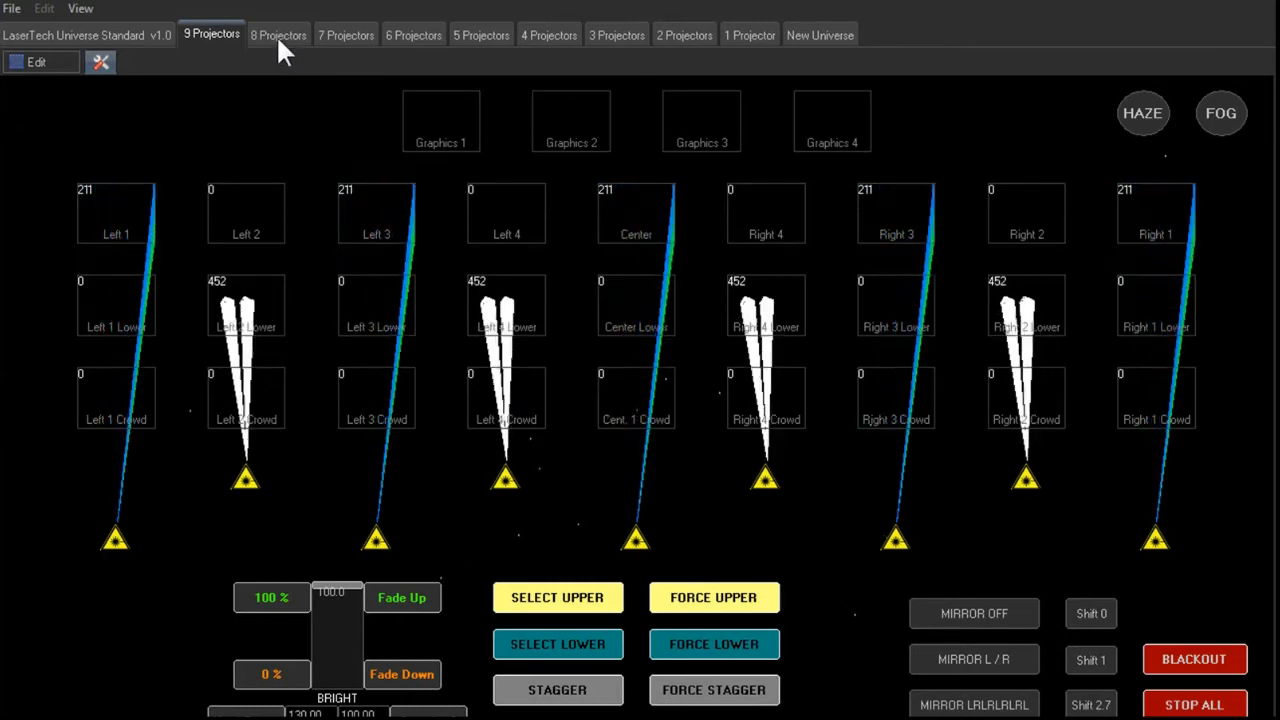
# Step: Step down through the 9, 6, 5, 4, 3, 2 and 1 Projectors universe layouts
pyautogui.click(278, 36)
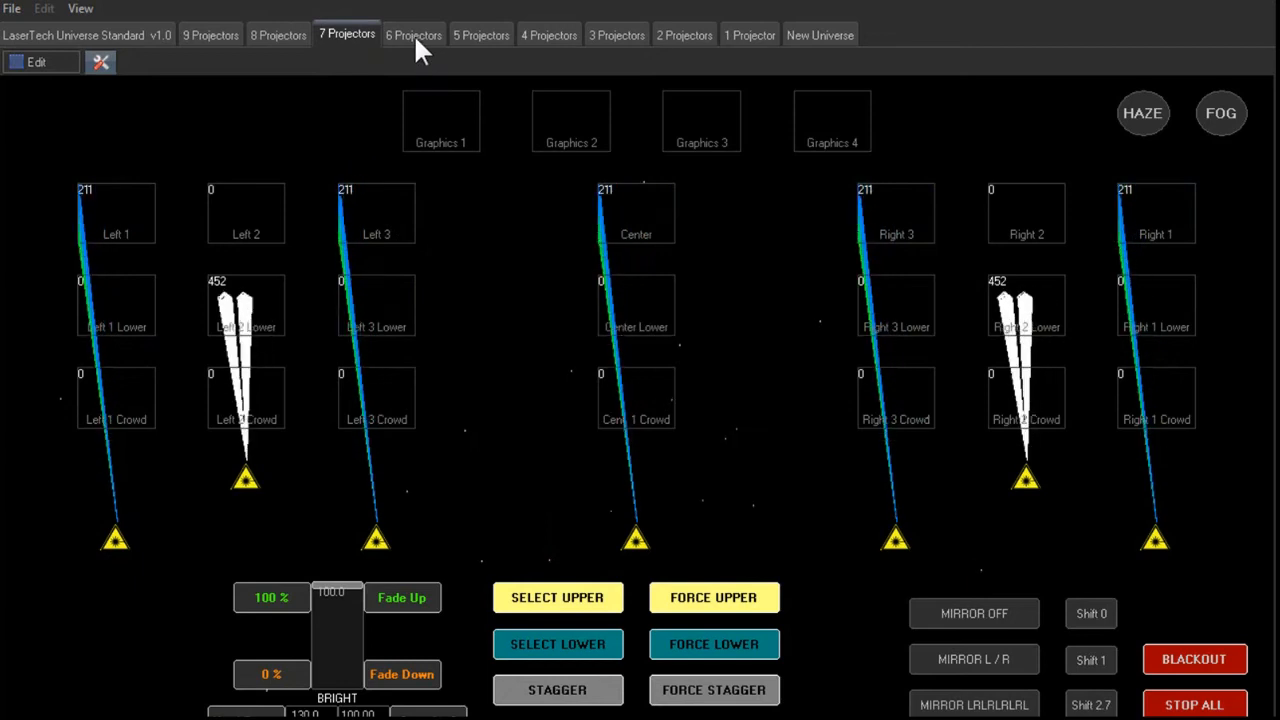
pyautogui.click(412, 34)
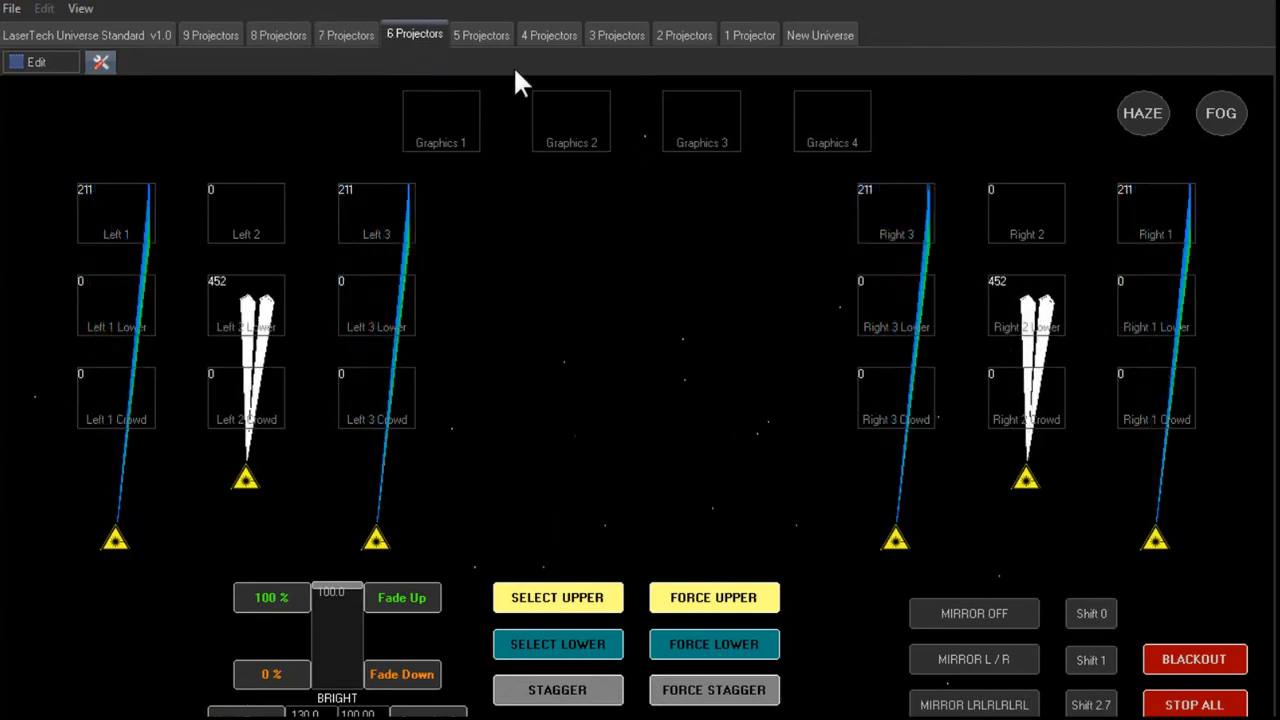
pyautogui.click(480, 34)
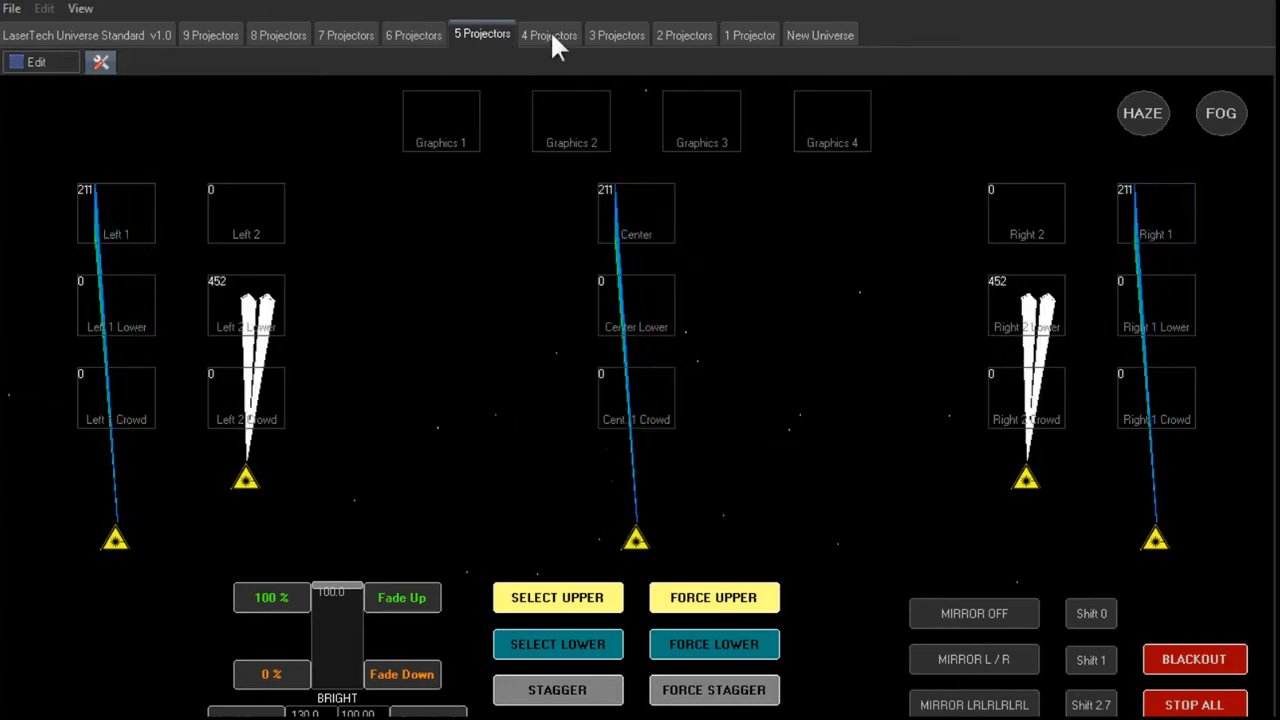
pyautogui.click(548, 34)
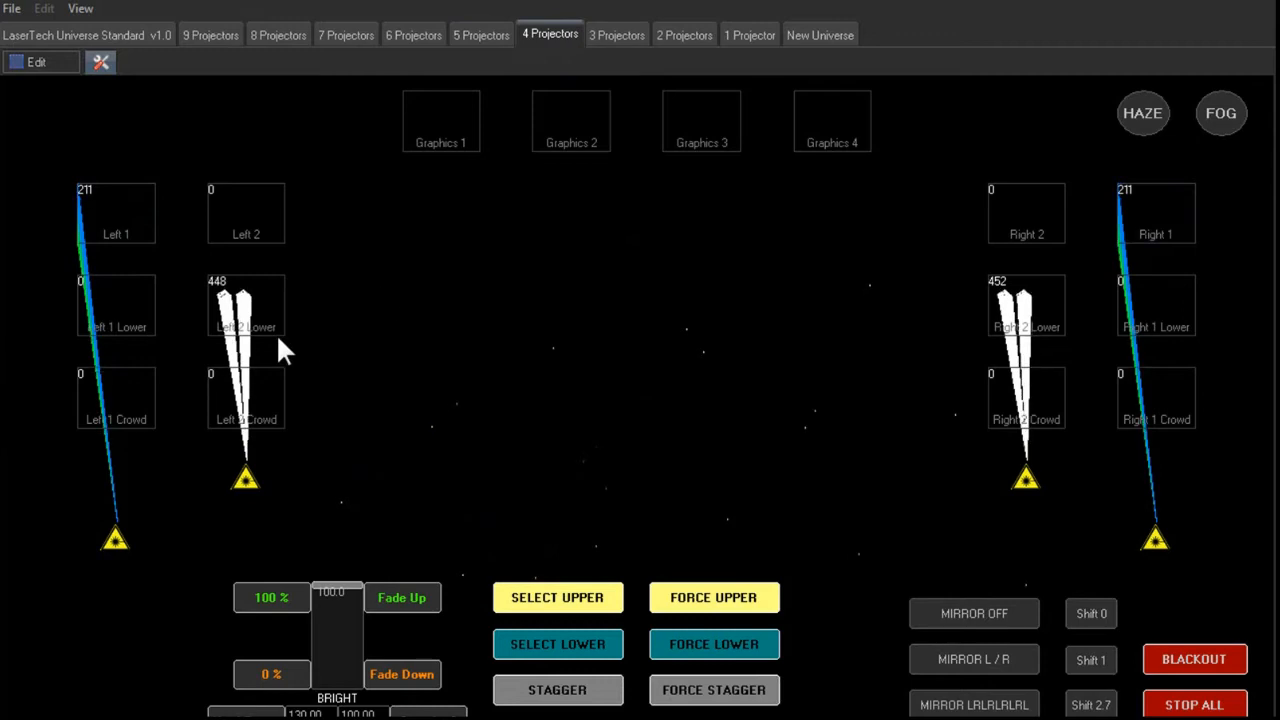
pyautogui.click(616, 34)
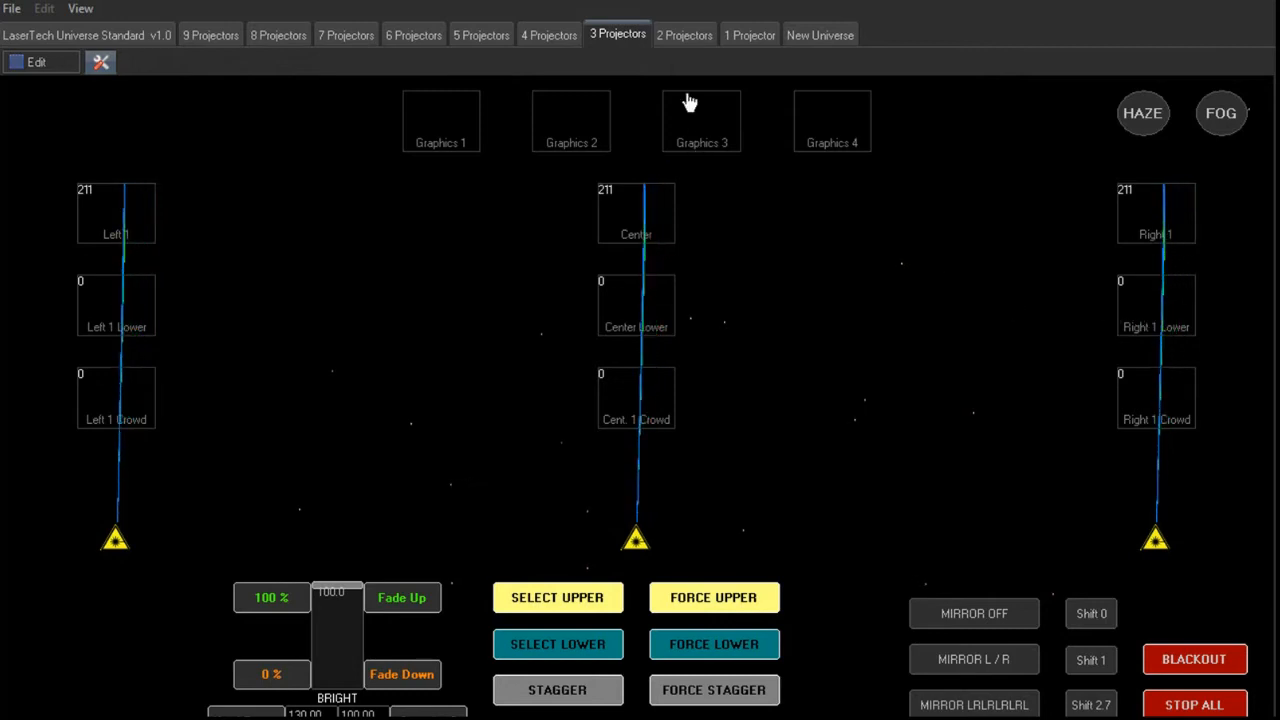
pyautogui.click(684, 34)
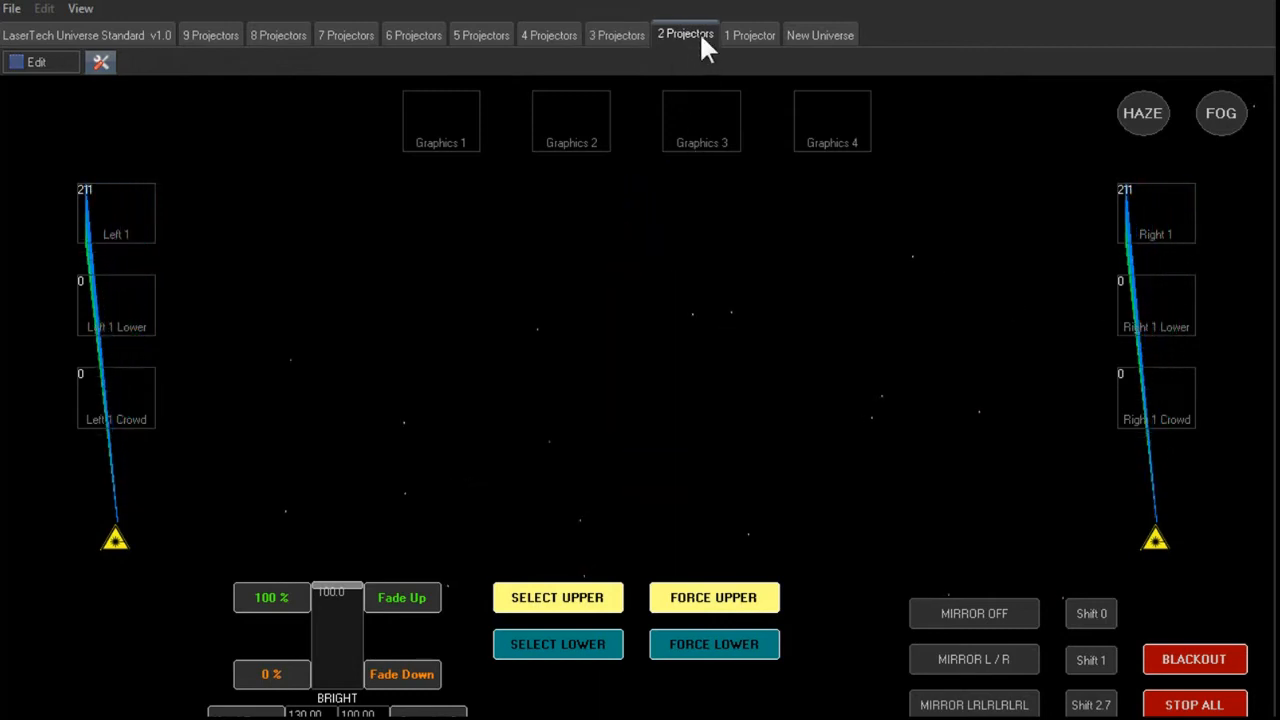
pyautogui.moveTo(750, 48)
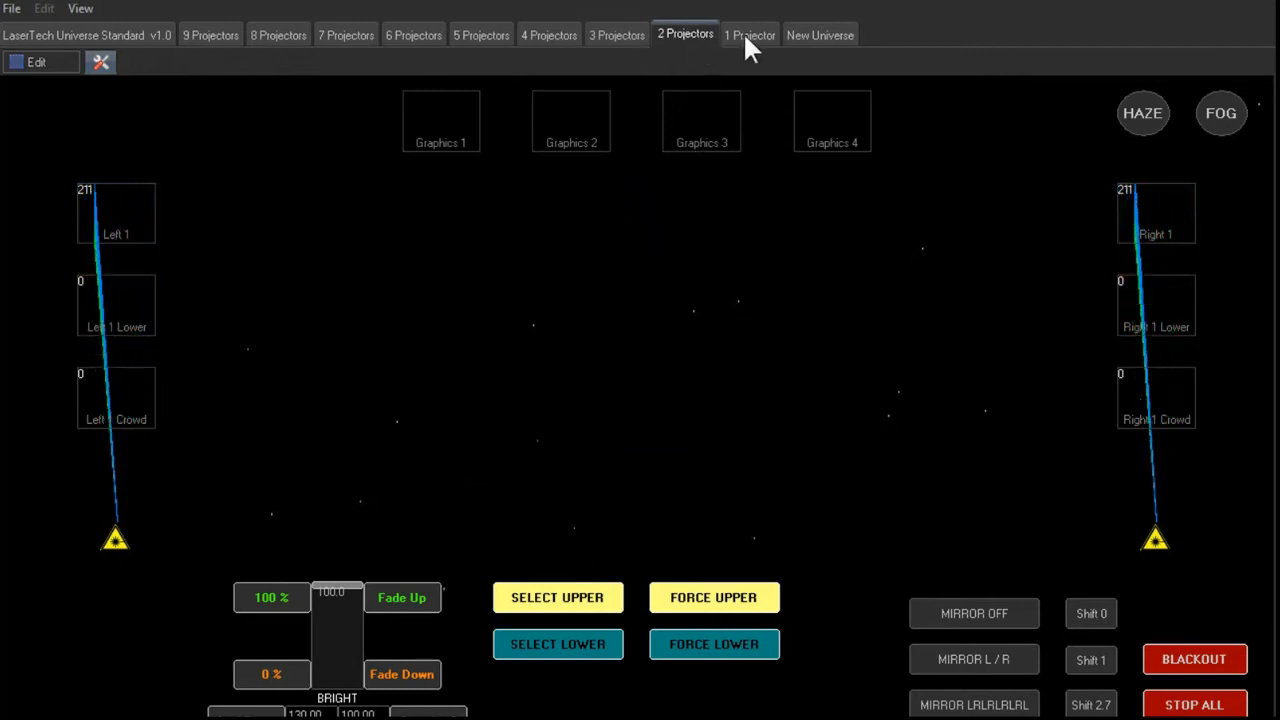
pyautogui.click(748, 34)
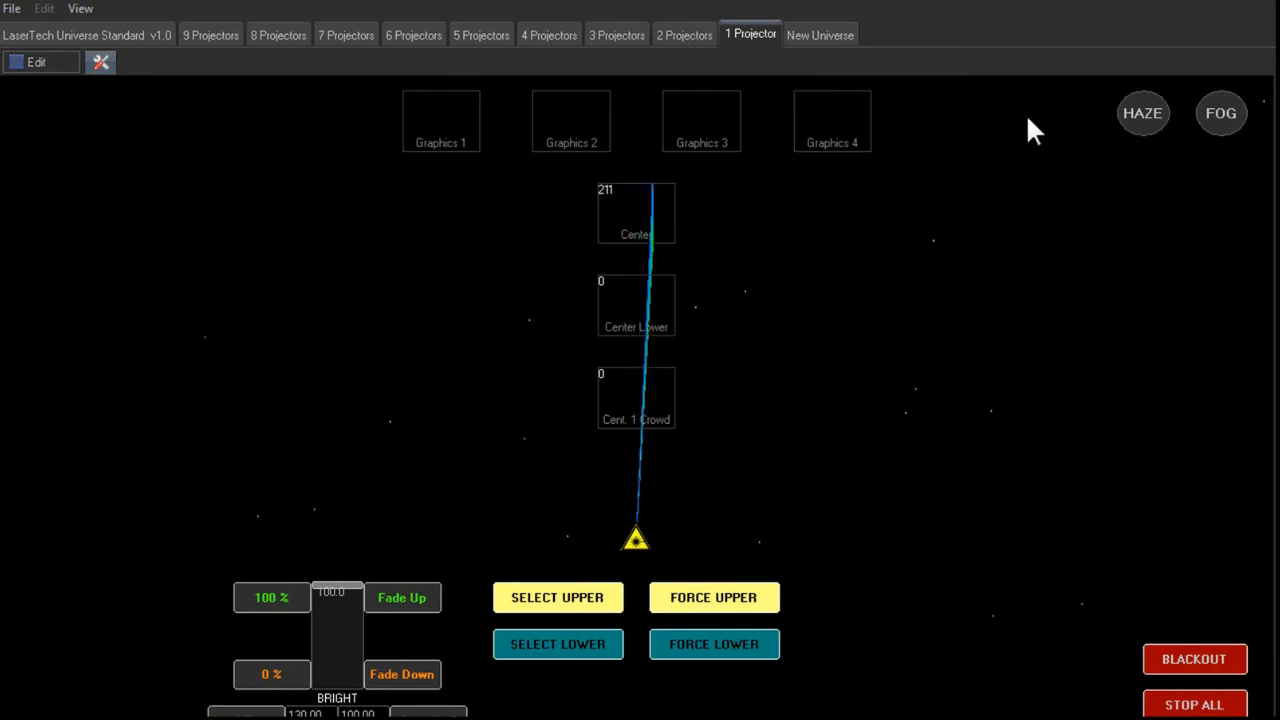
pyautogui.moveTo(410, 36)
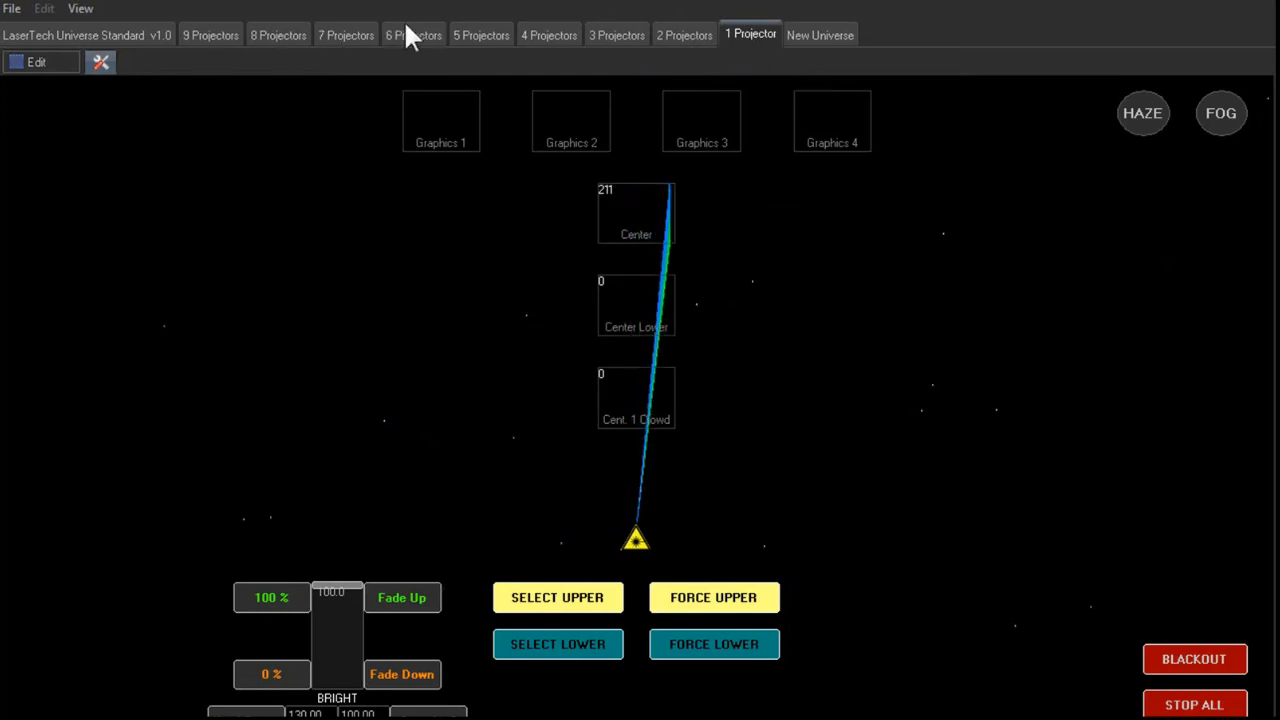
# Step: Switch through the 7, 6, 3, 6 and 8 Projectors layouts, ending on the 9 Projectors universe
pyautogui.click(346, 34)
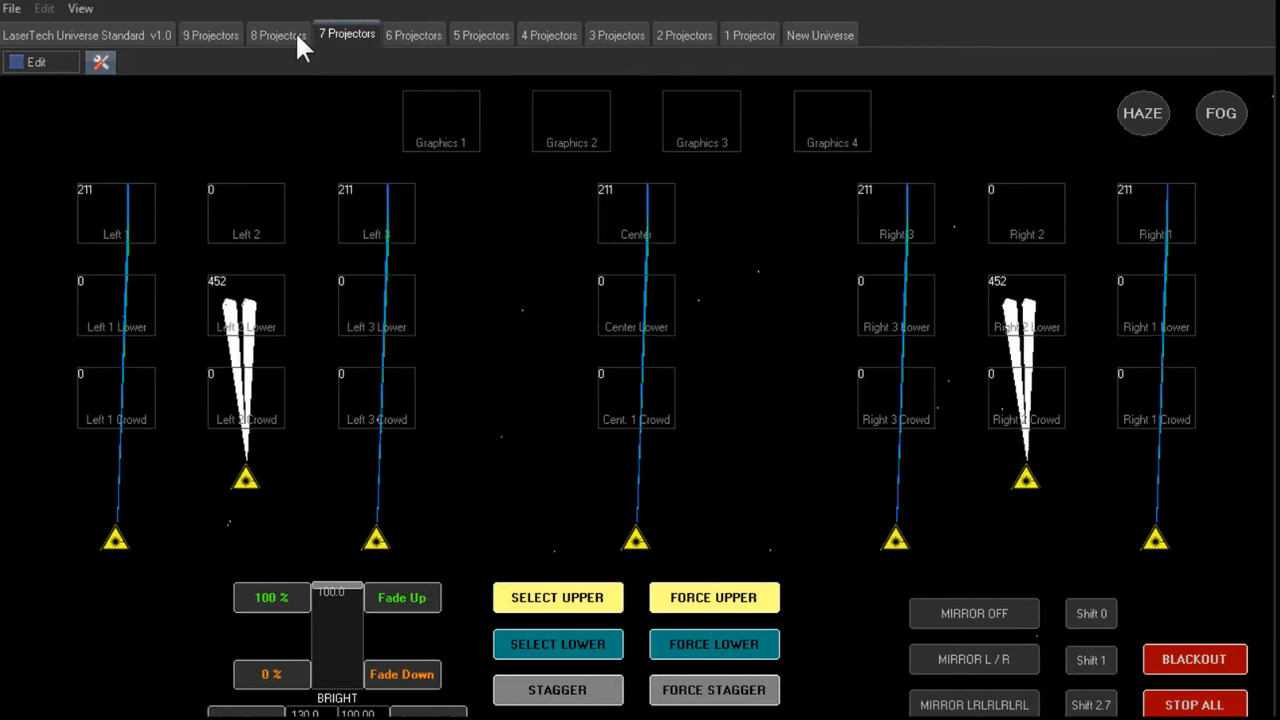
pyautogui.click(412, 34)
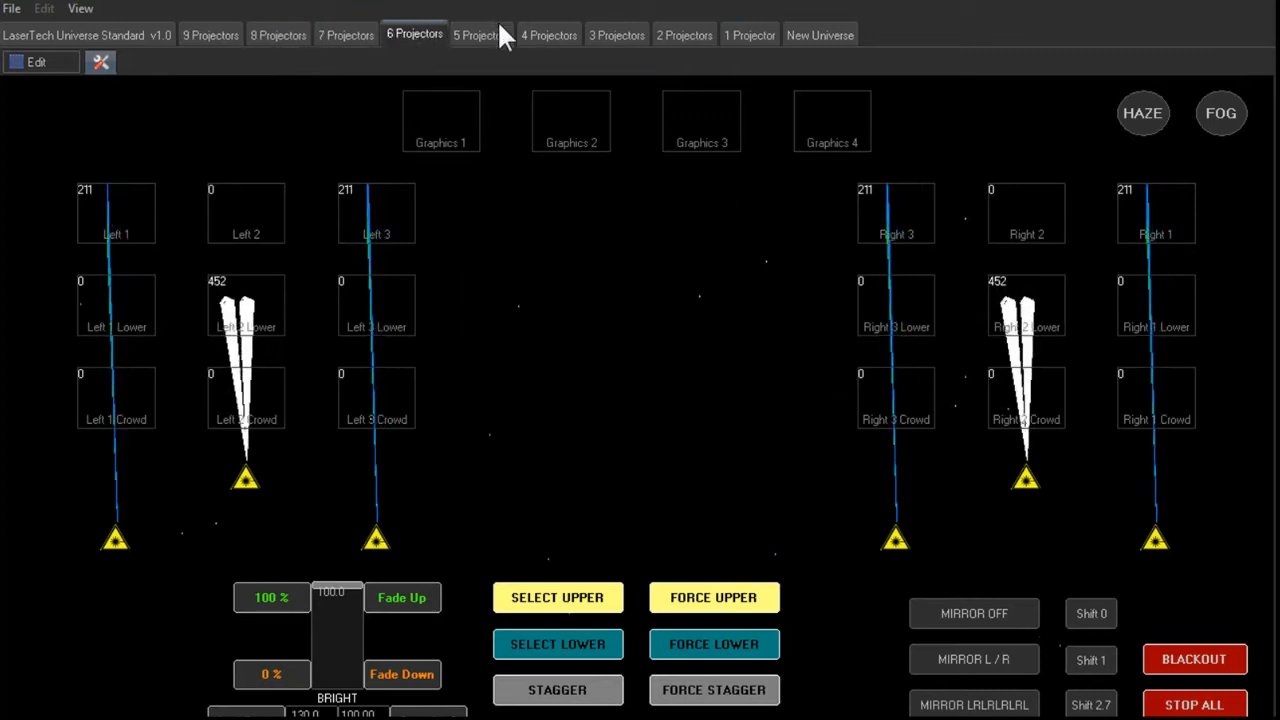
pyautogui.click(616, 34)
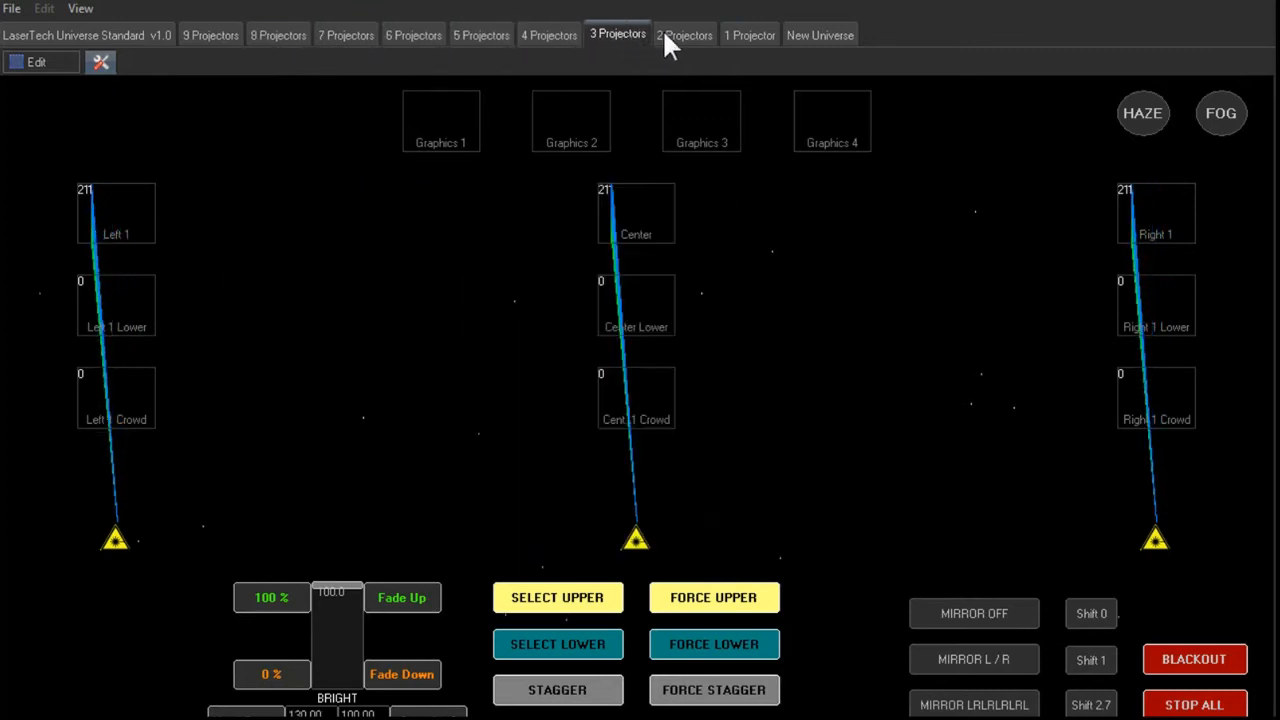
pyautogui.click(414, 34)
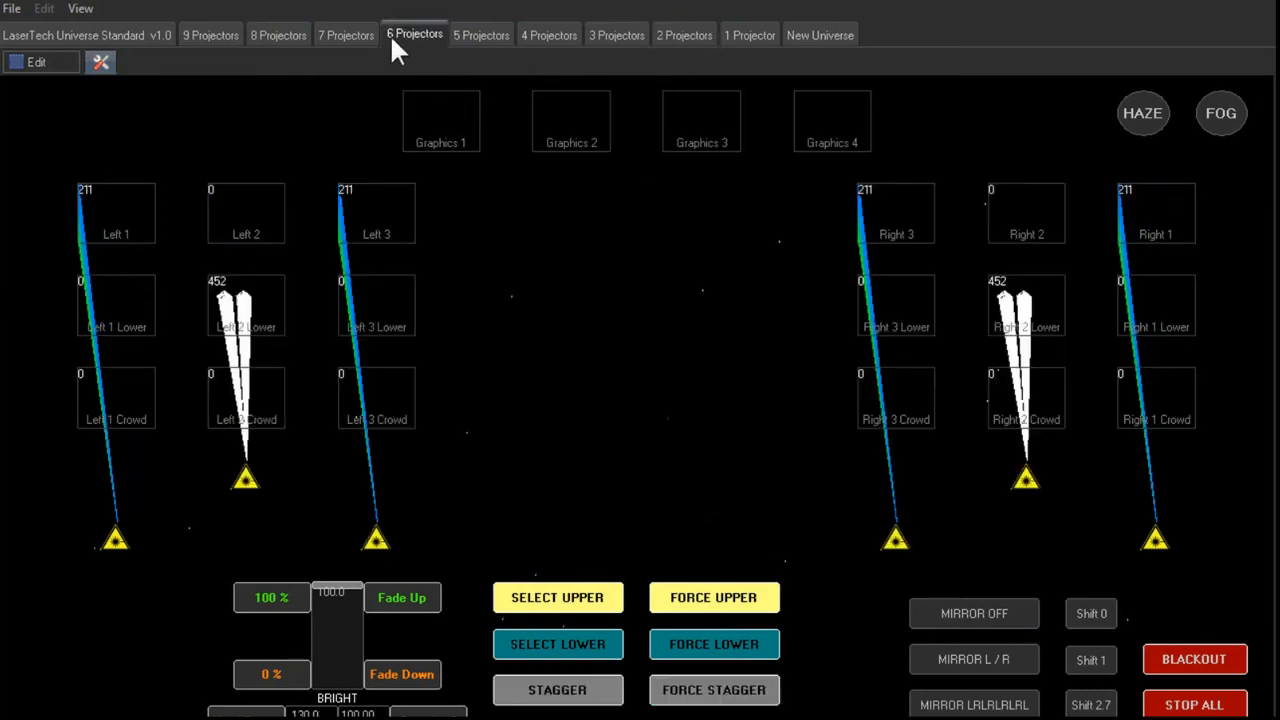
pyautogui.click(278, 34)
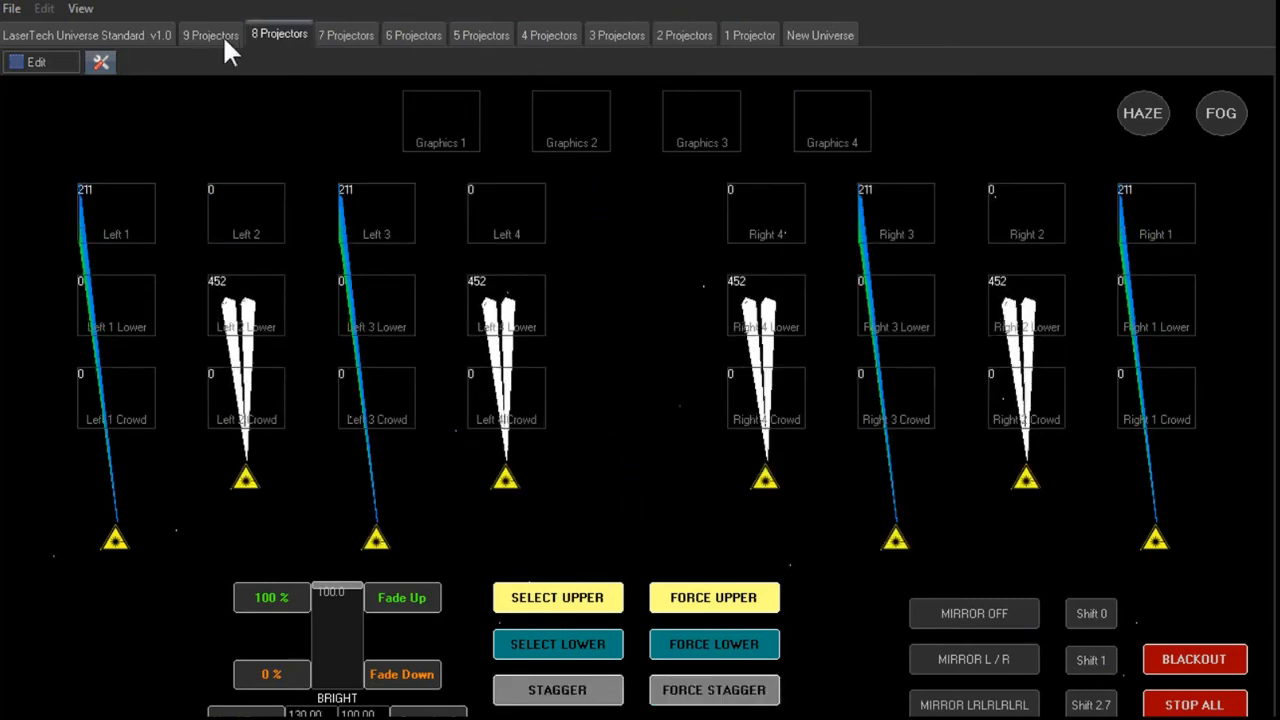
pyautogui.click(210, 34)
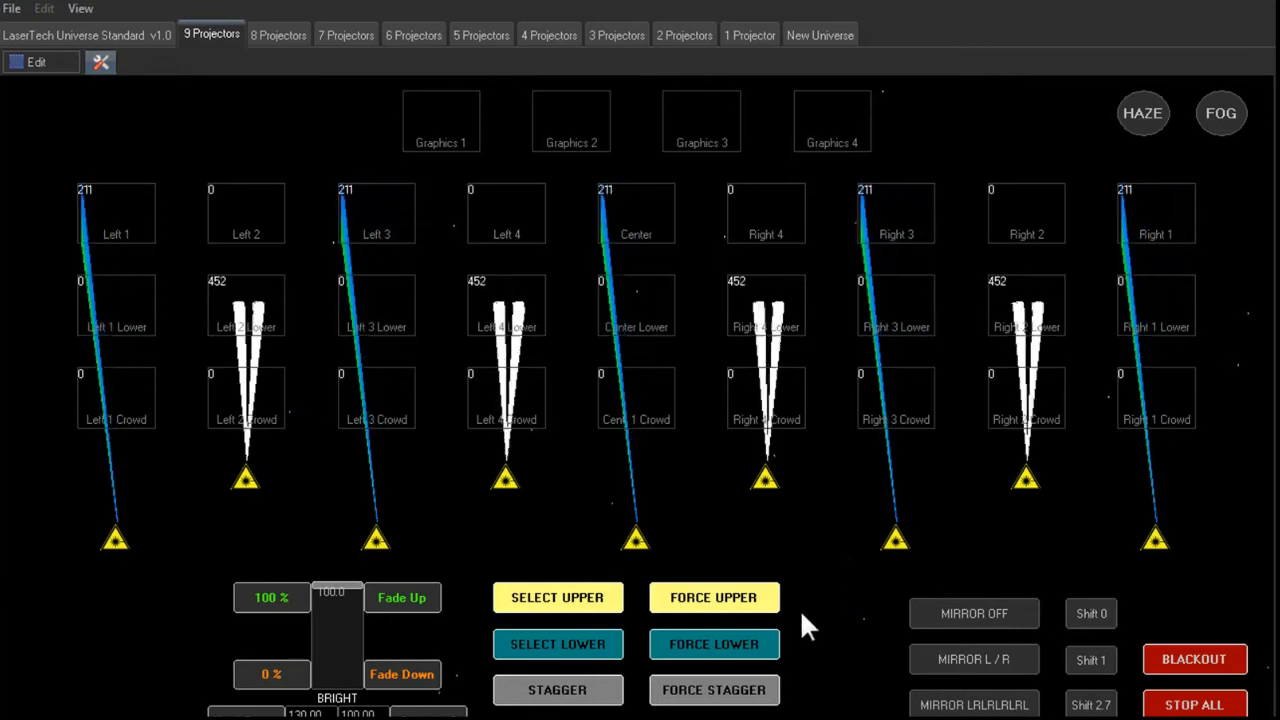
pyautogui.click(714, 596)
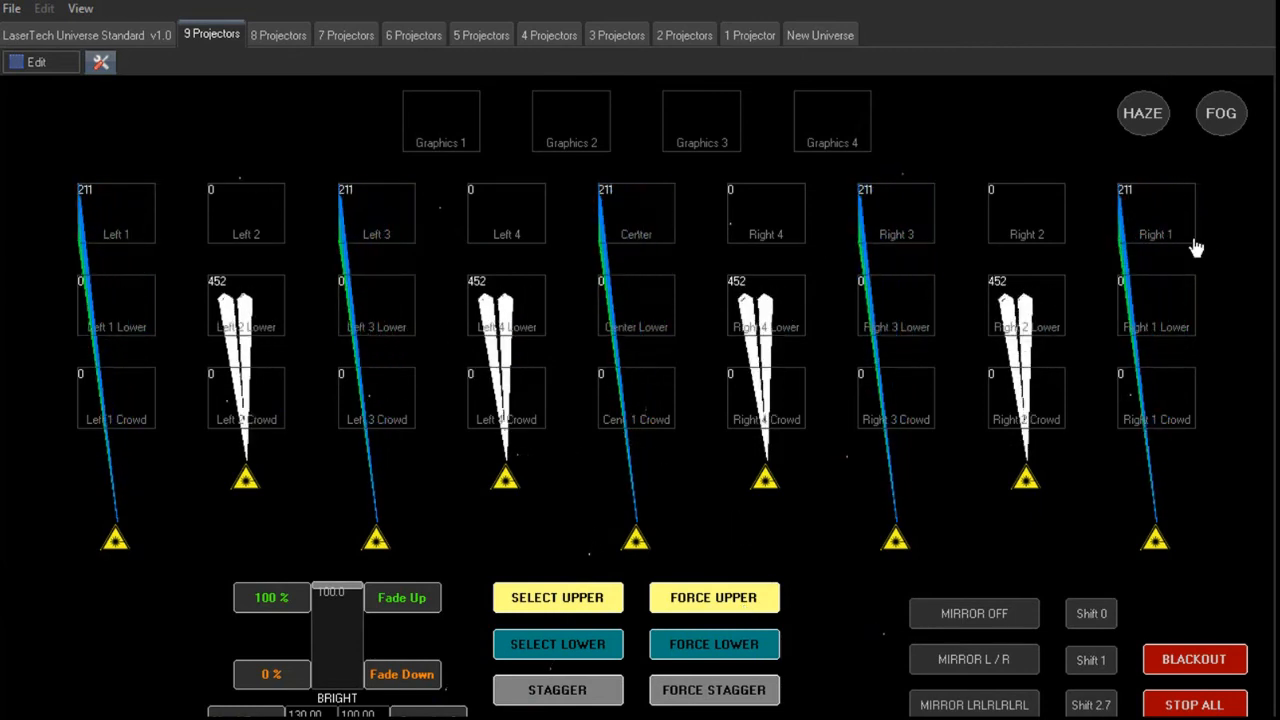
pyautogui.click(714, 644)
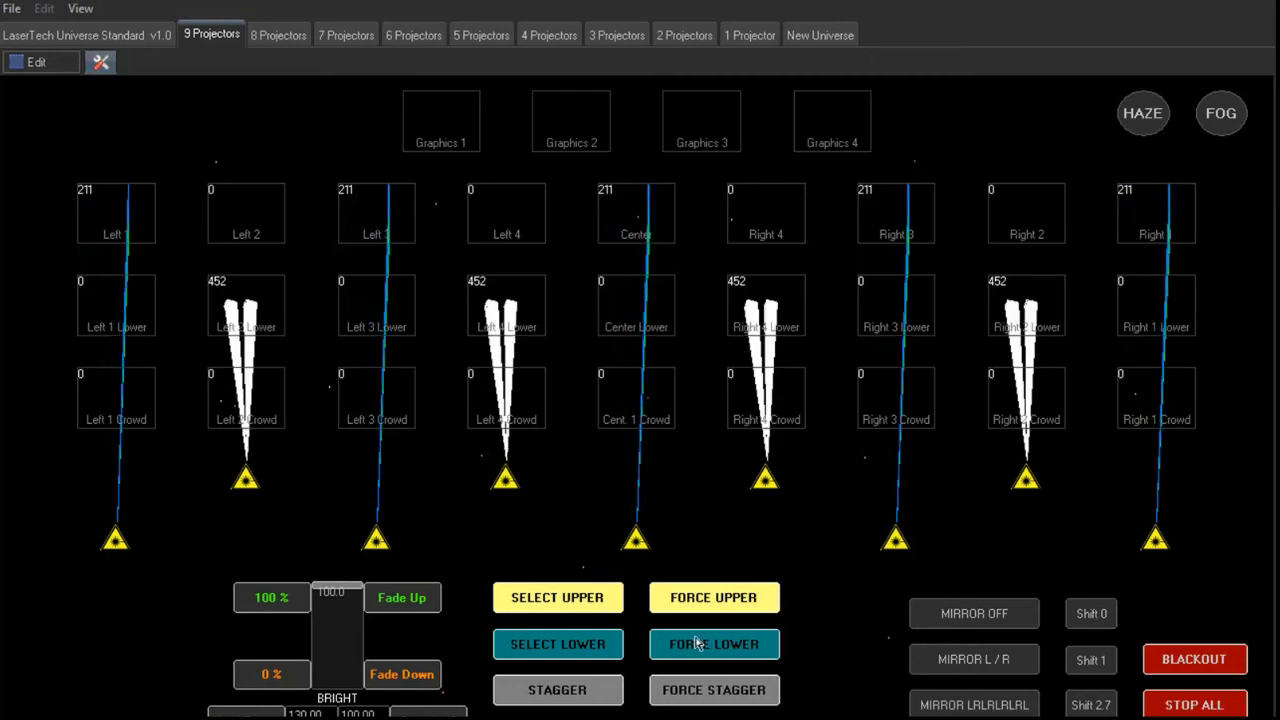
pyautogui.click(712, 596)
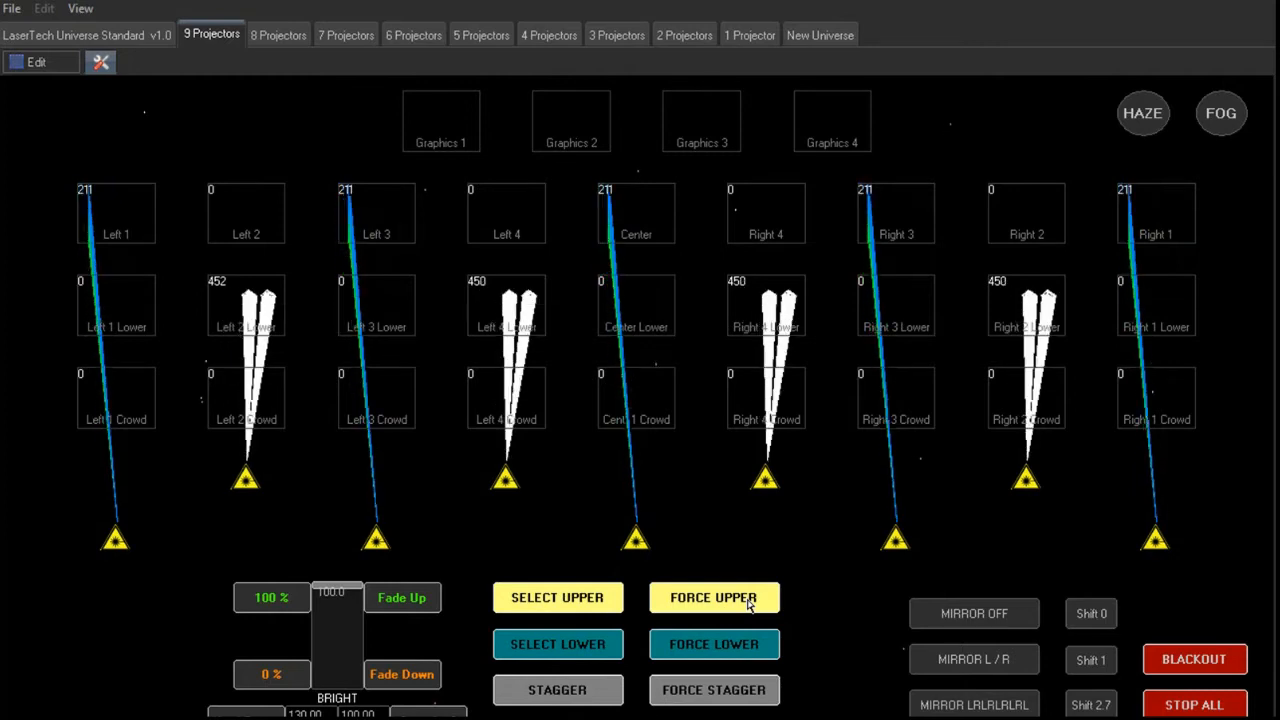
pyautogui.click(714, 596)
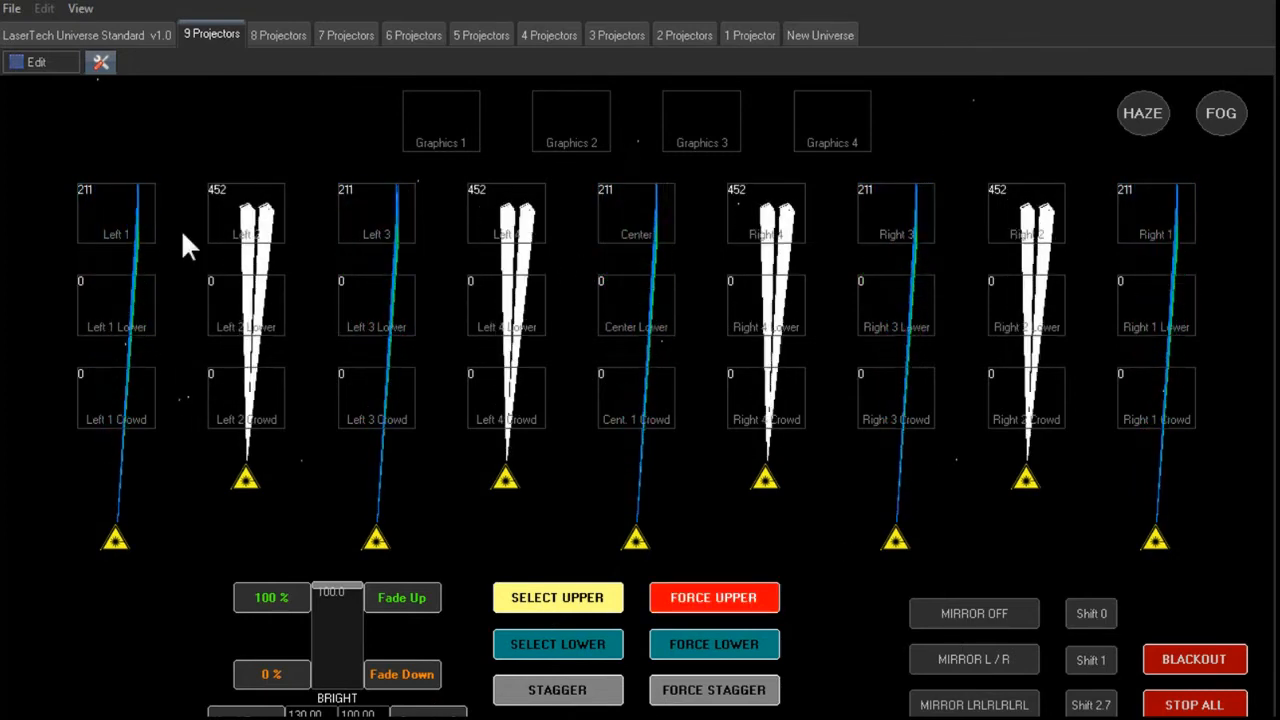
pyautogui.click(714, 596)
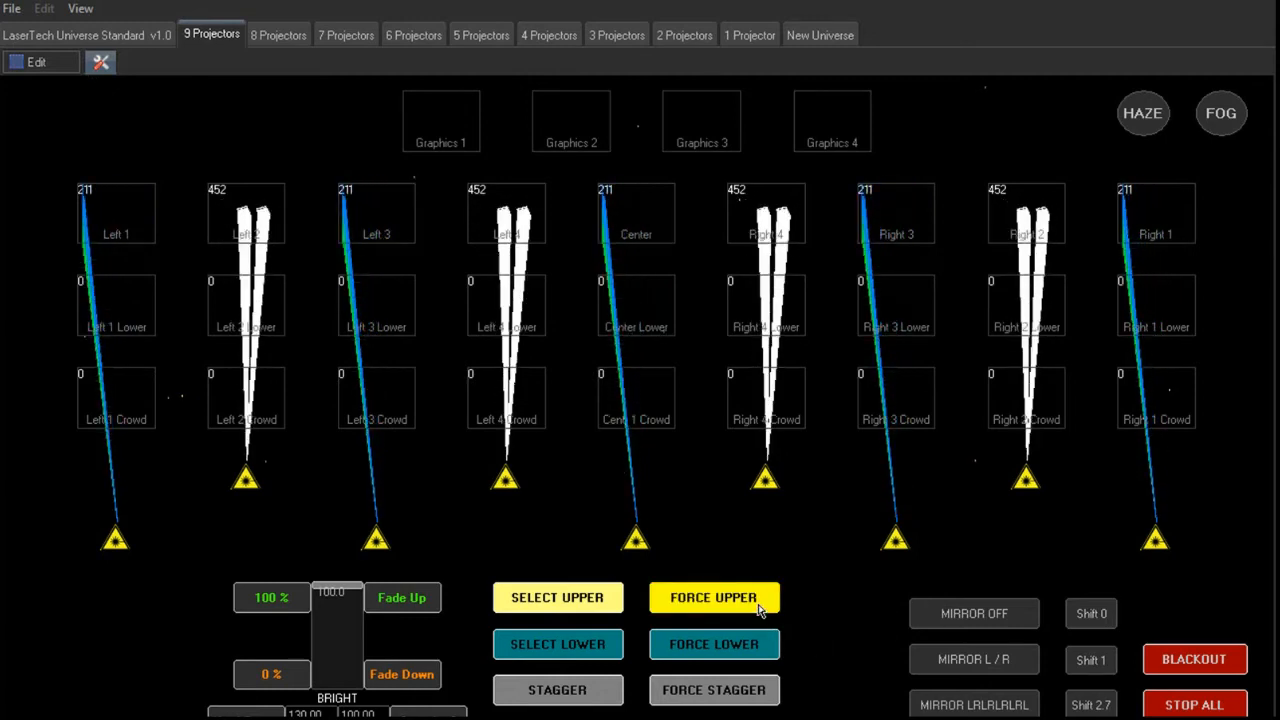
pyautogui.click(712, 596)
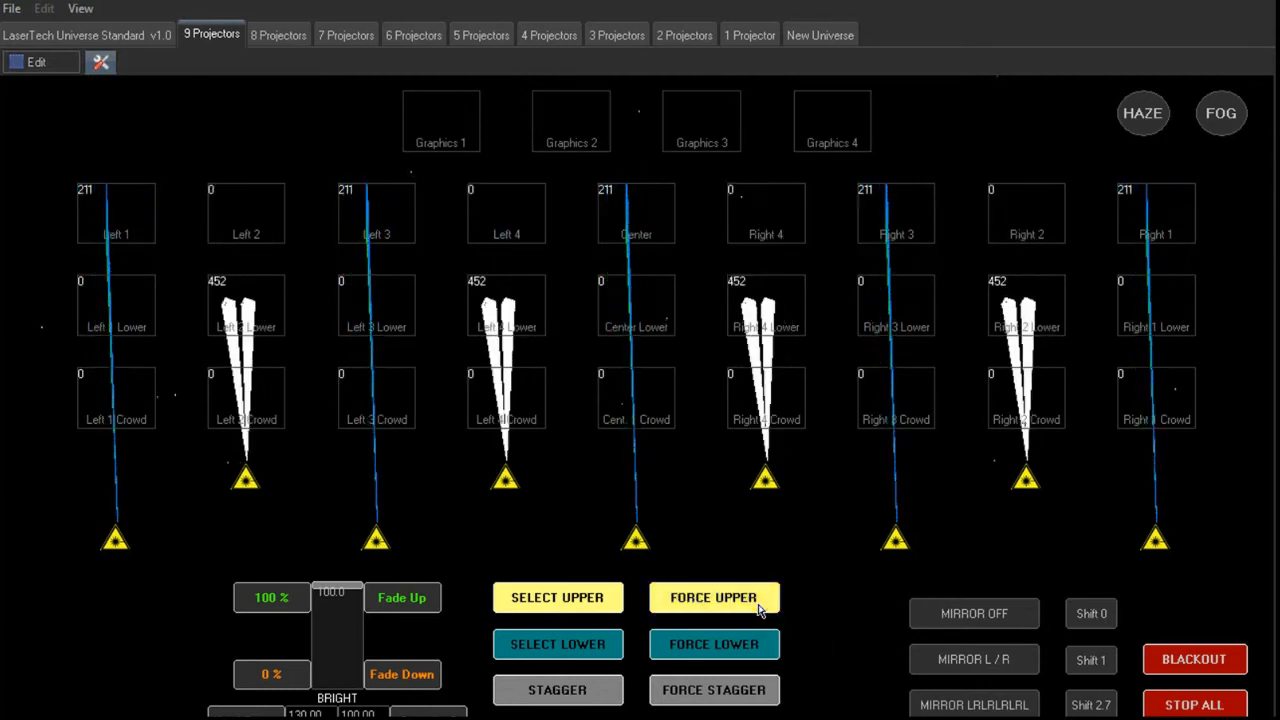
pyautogui.click(712, 596)
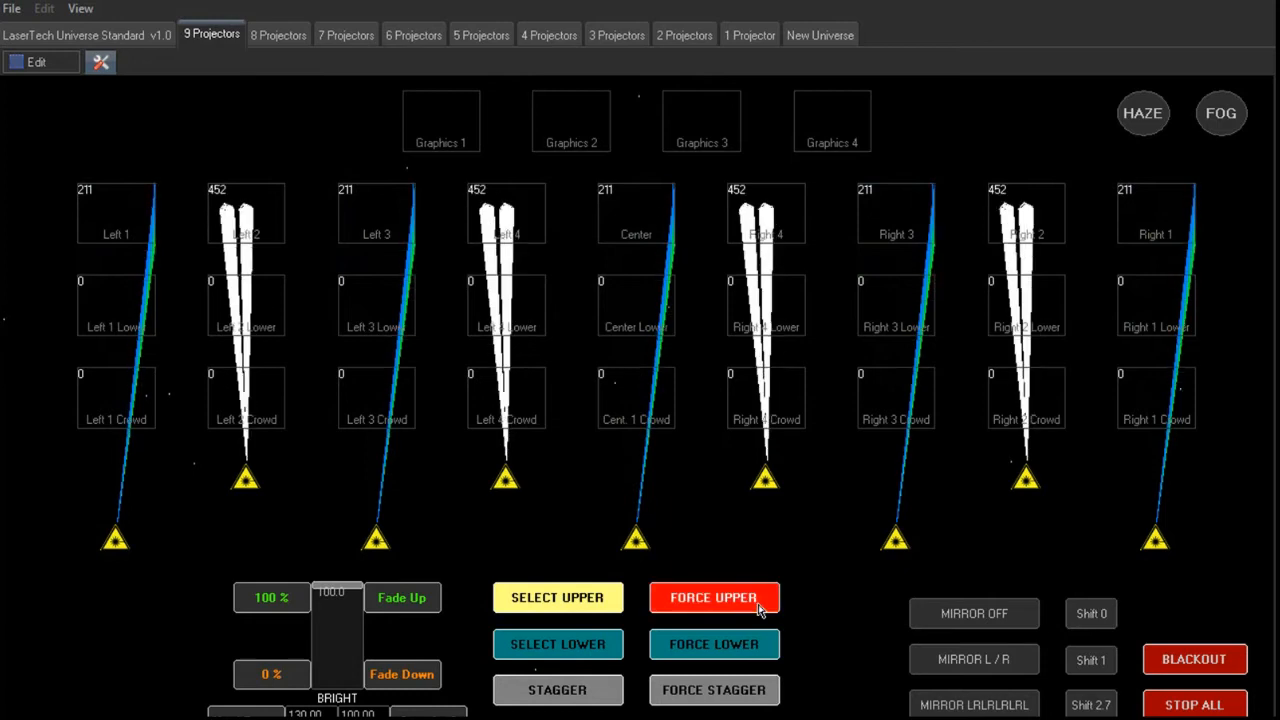
pyautogui.click(714, 596)
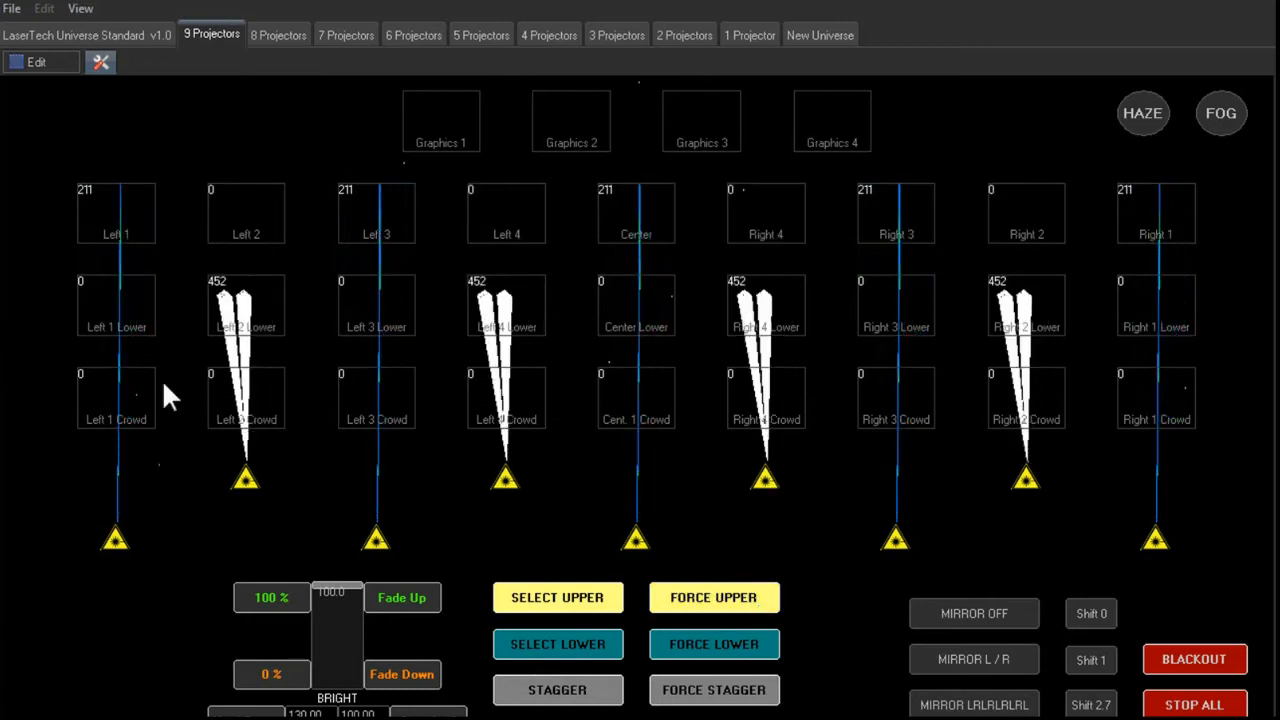
pyautogui.click(712, 644)
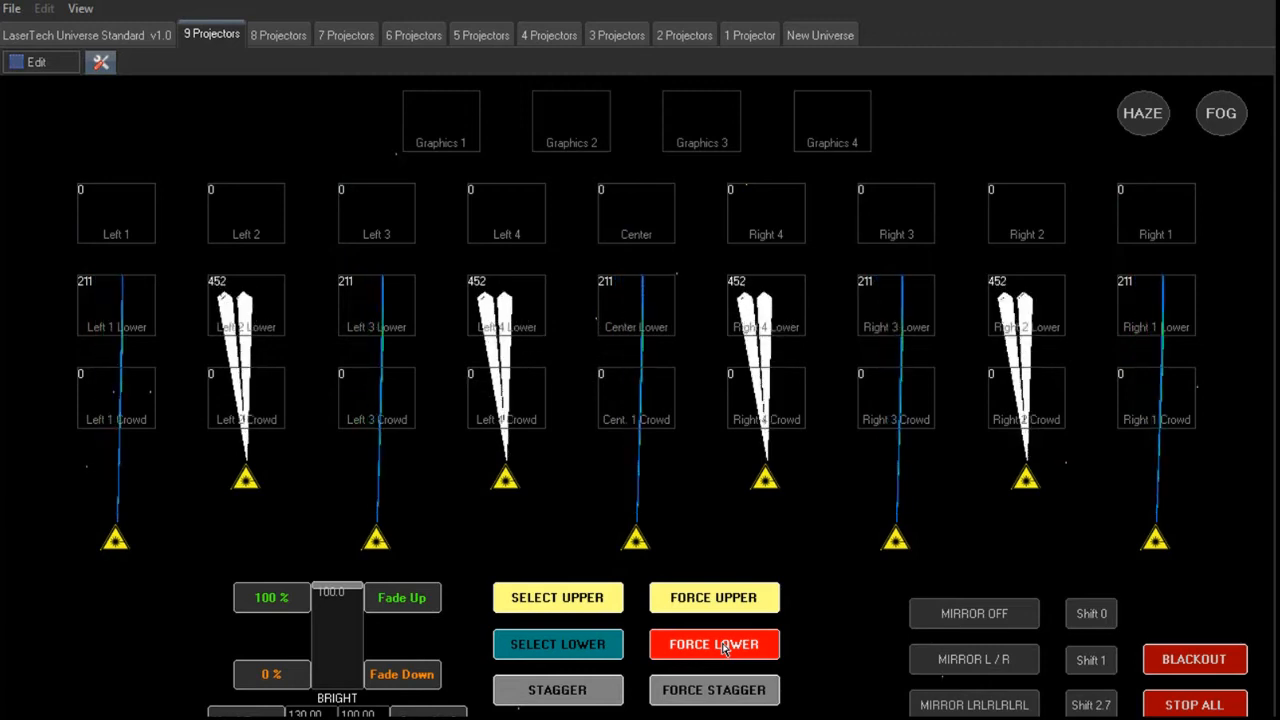
pyautogui.click(714, 644)
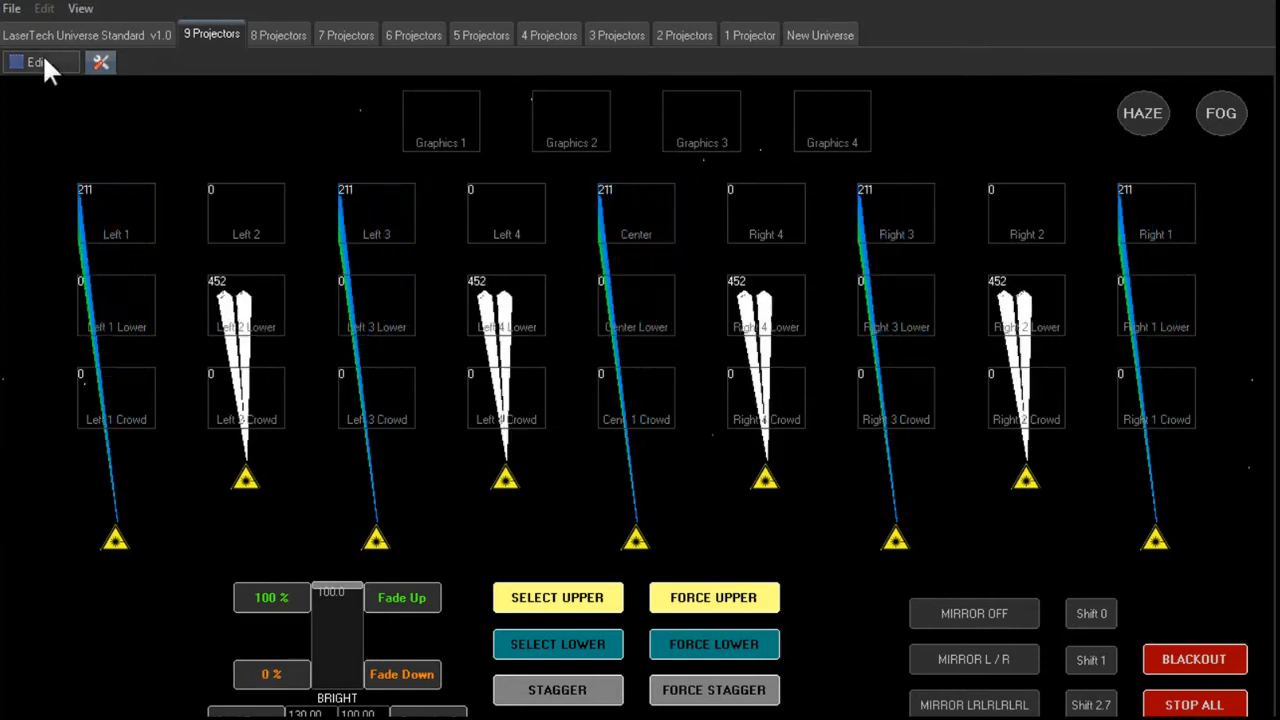
# Step: In edit mode, select the Force Upper control and show its master effect's effect list
pyautogui.click(32, 62)
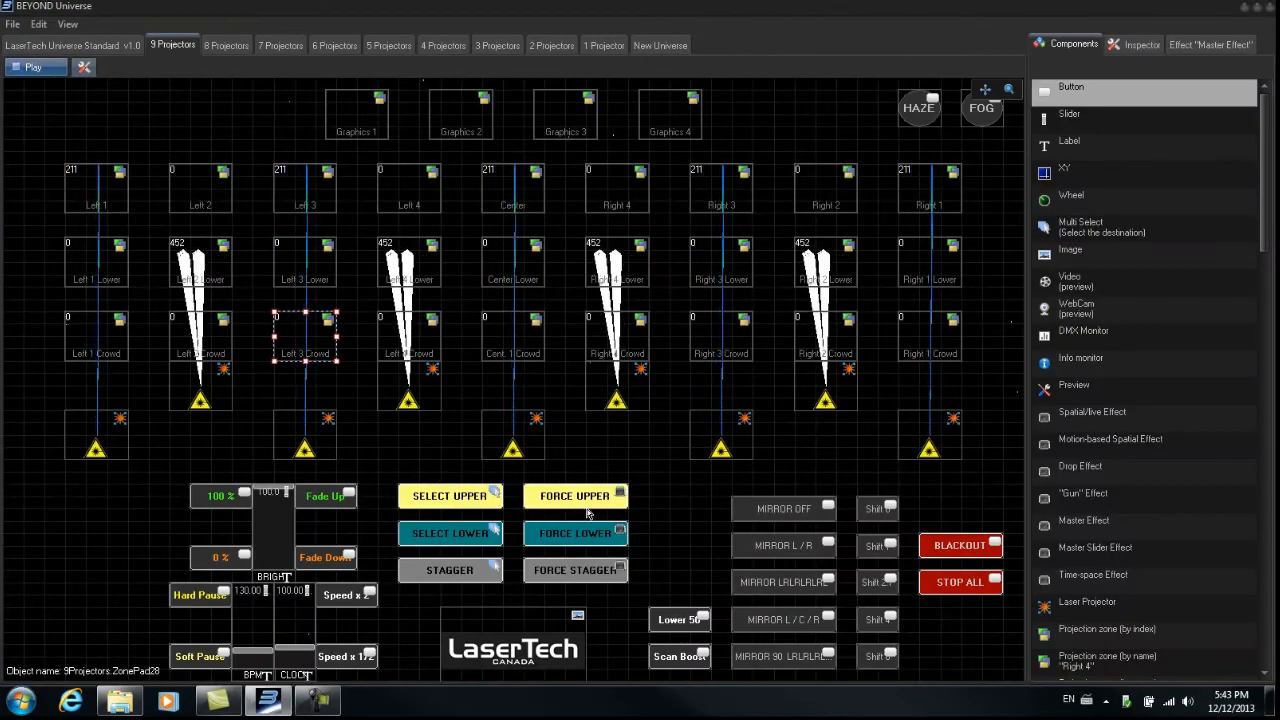
pyautogui.click(576, 496)
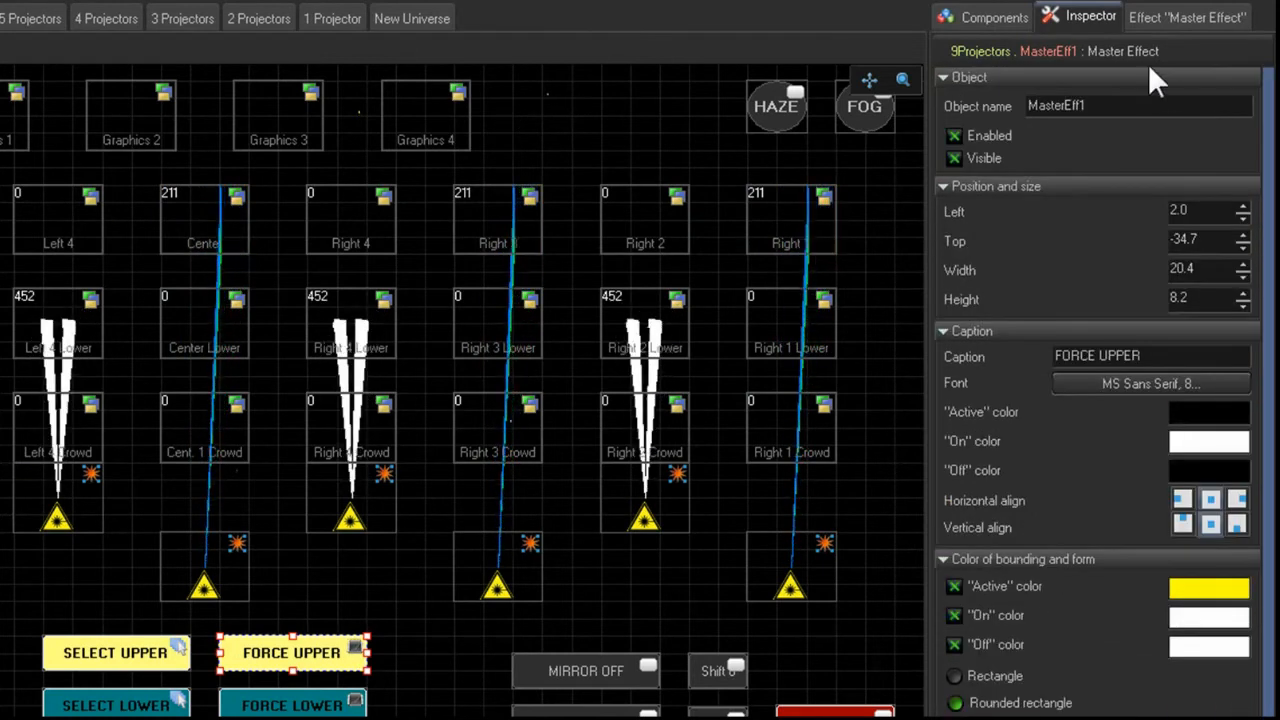
pyautogui.click(1188, 16)
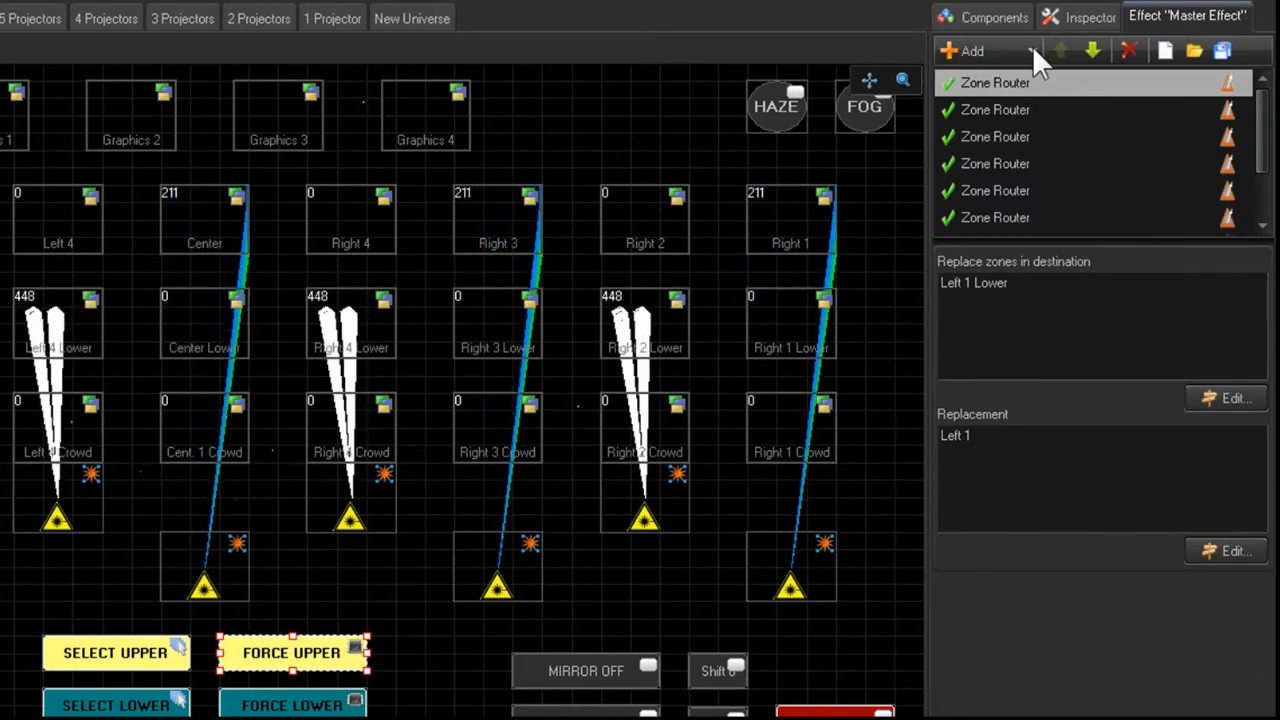
# Step: Add a Zone Routing Replace Zone effect and check another zone router's replacement settings
pyautogui.click(1032, 52)
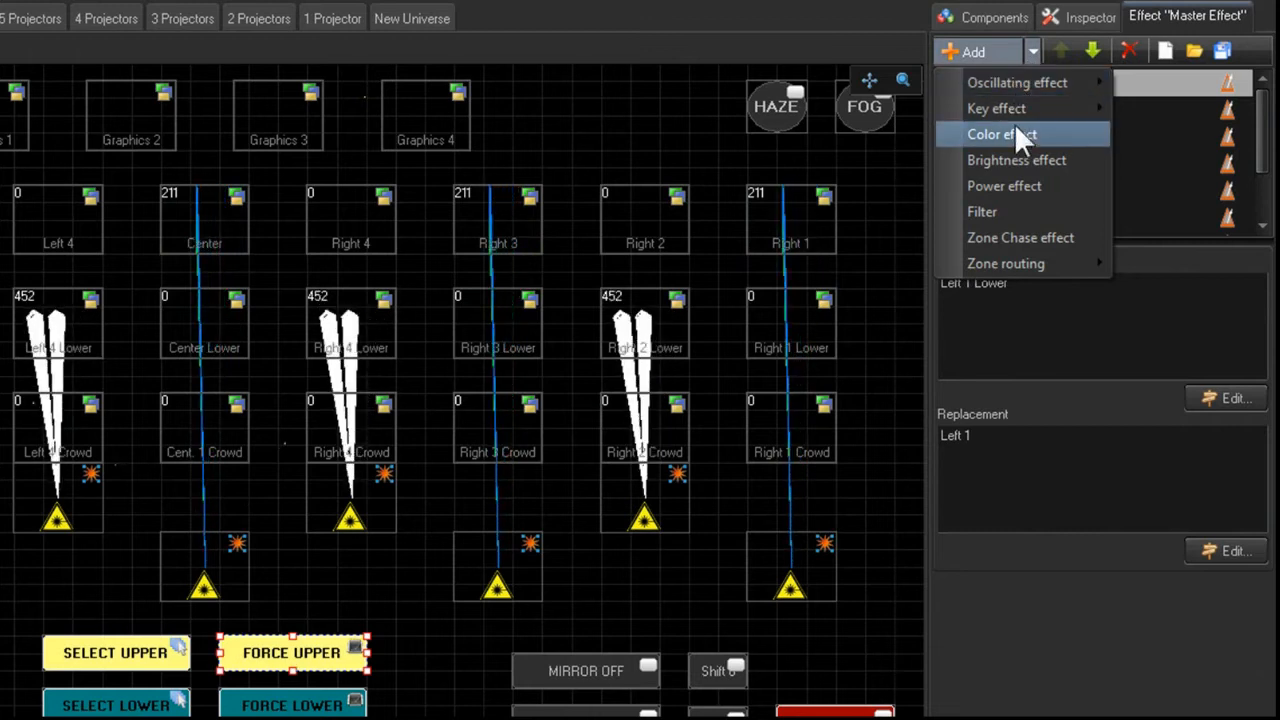
pyautogui.moveTo(1020, 212)
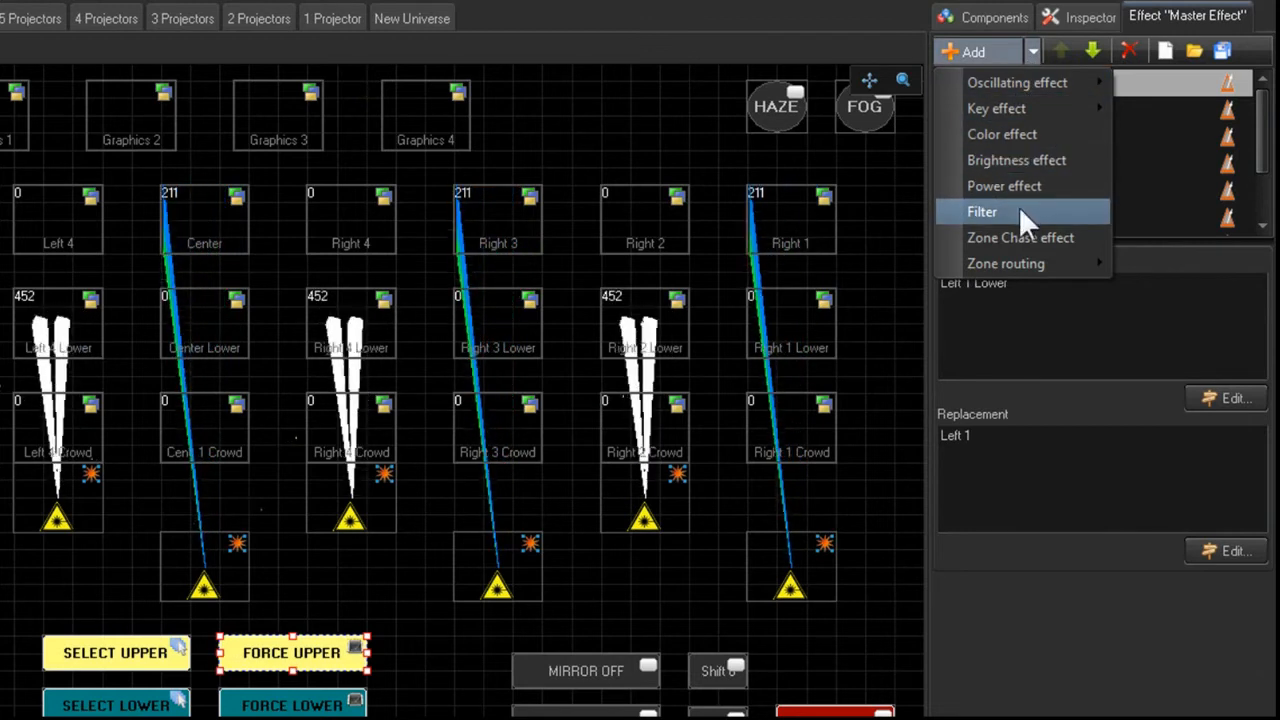
pyautogui.moveTo(1020, 236)
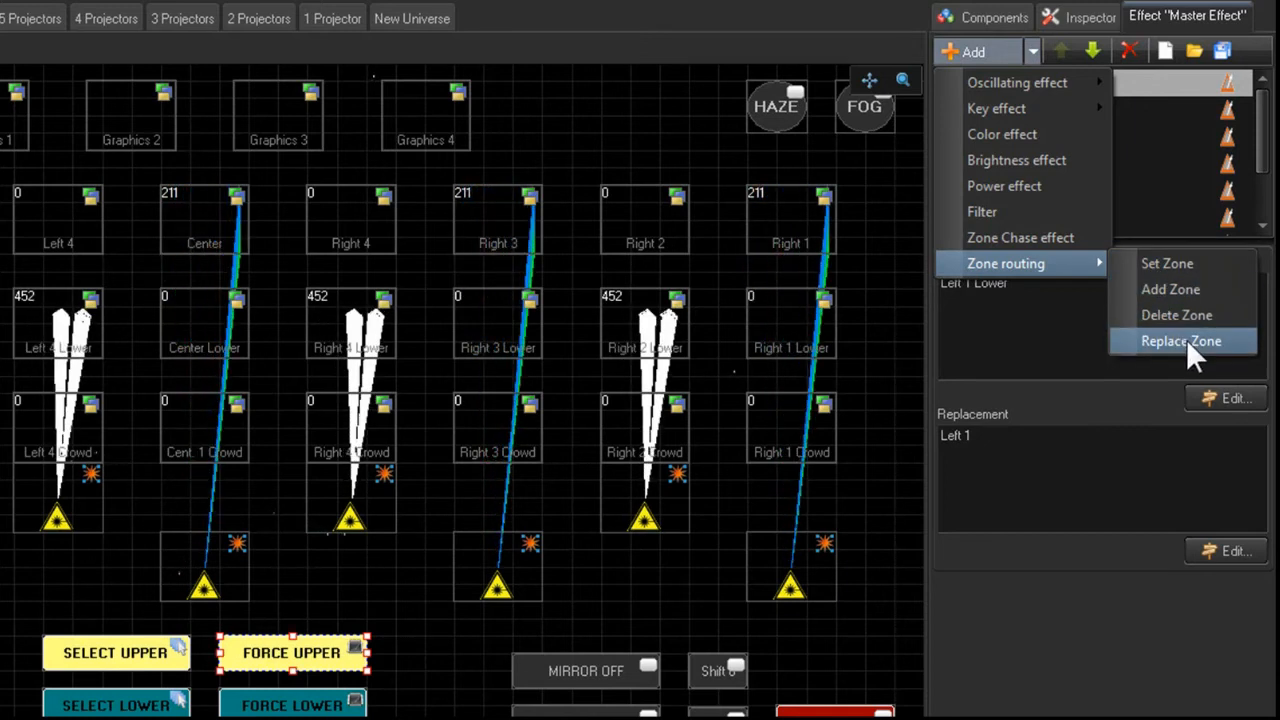
pyautogui.click(1180, 340)
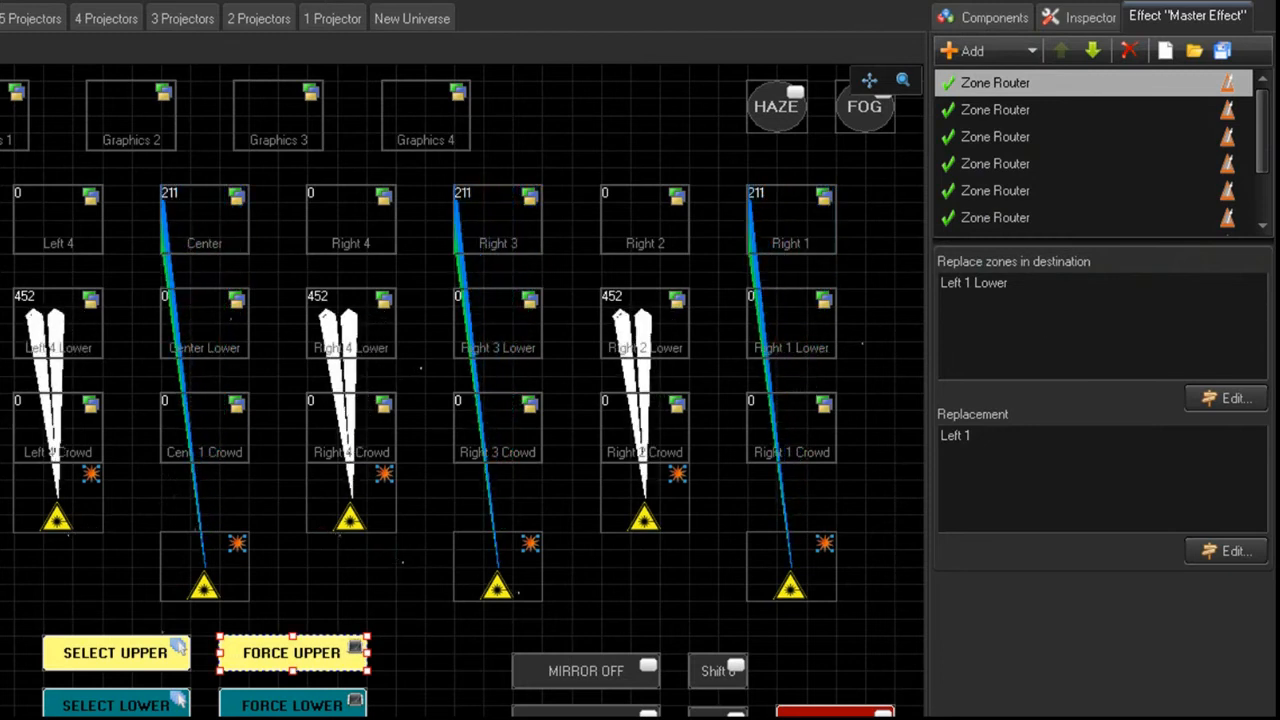
pyautogui.click(992, 16)
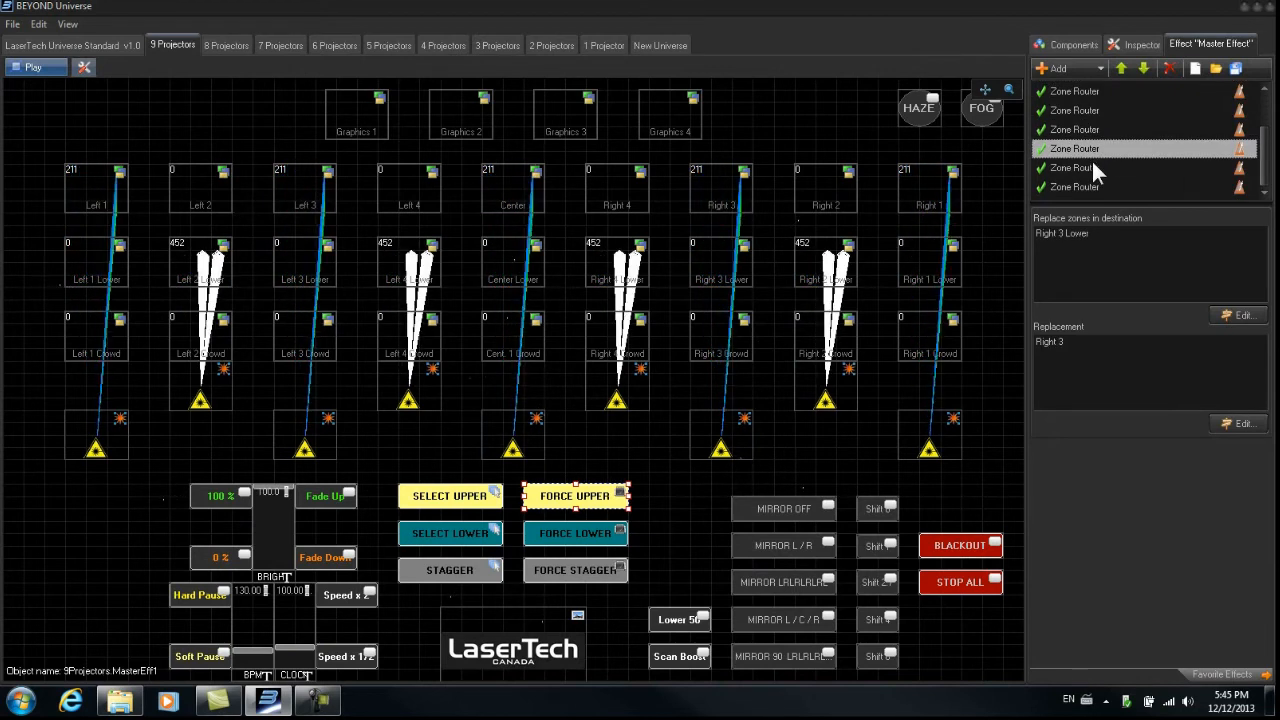
# Step: Switch the HAZE and FOG outputs on, then turn fog off again
pyautogui.click(1076, 188)
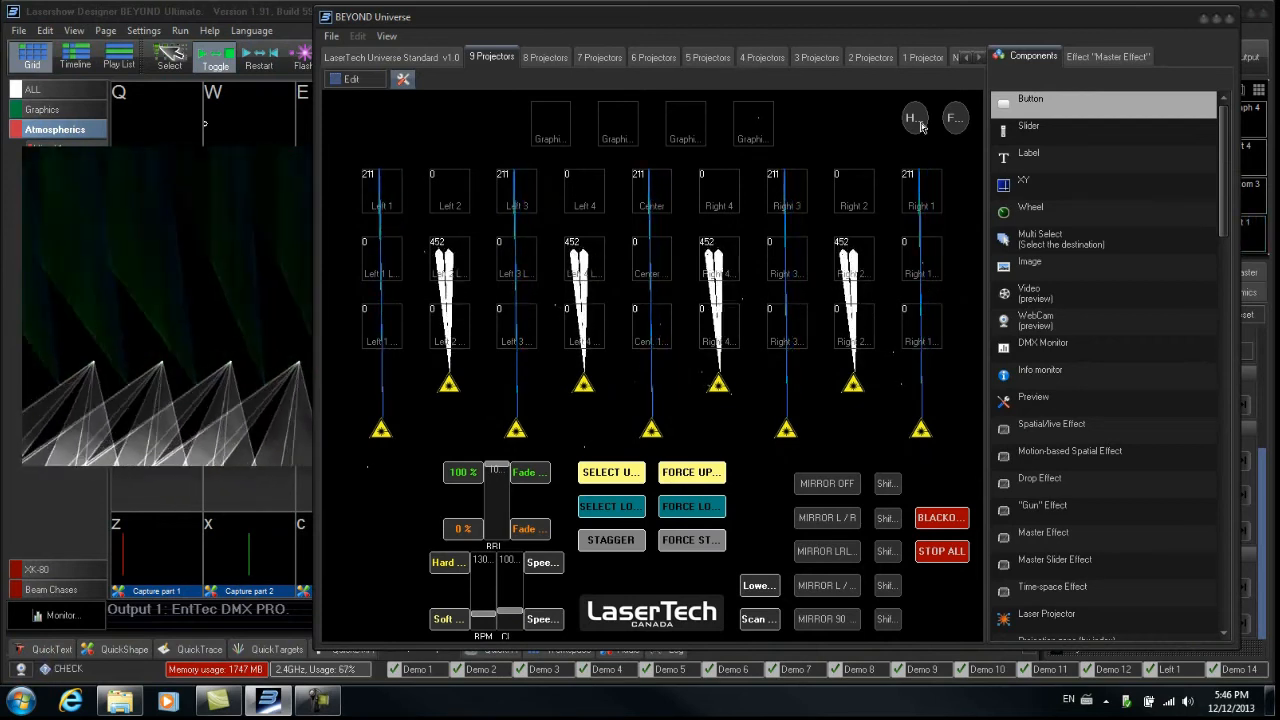
pyautogui.click(914, 118)
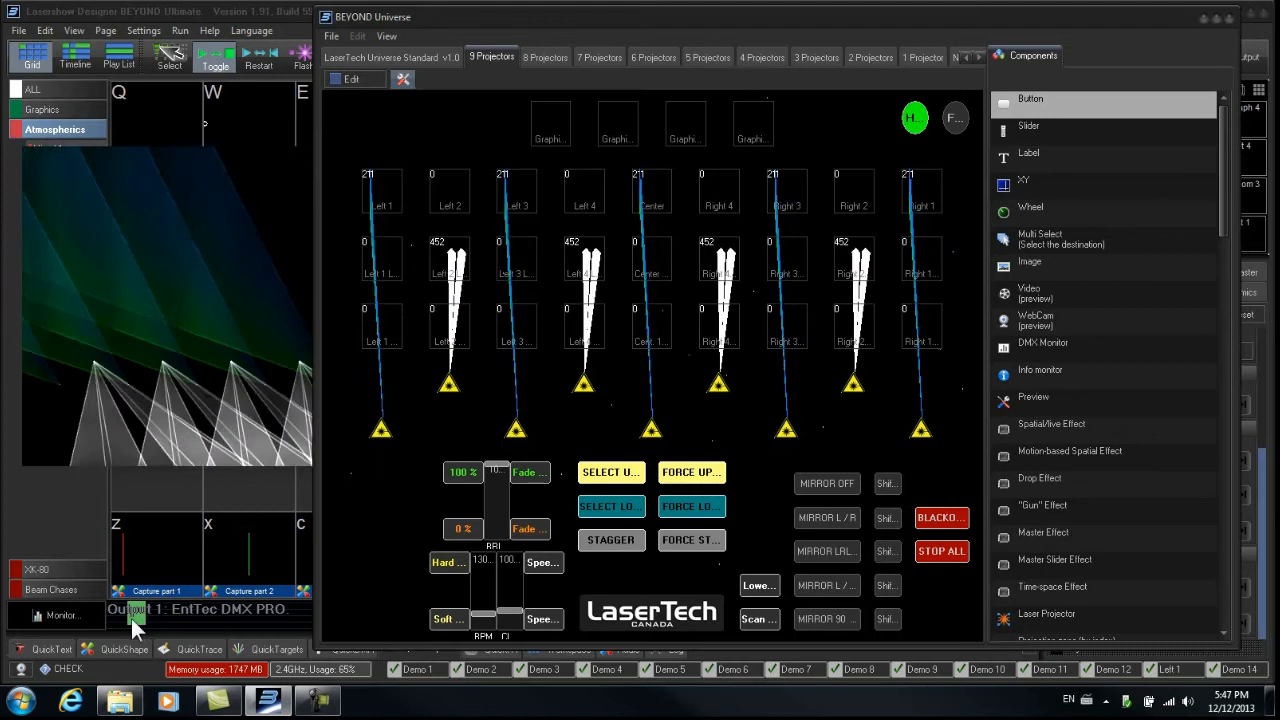
pyautogui.click(956, 118)
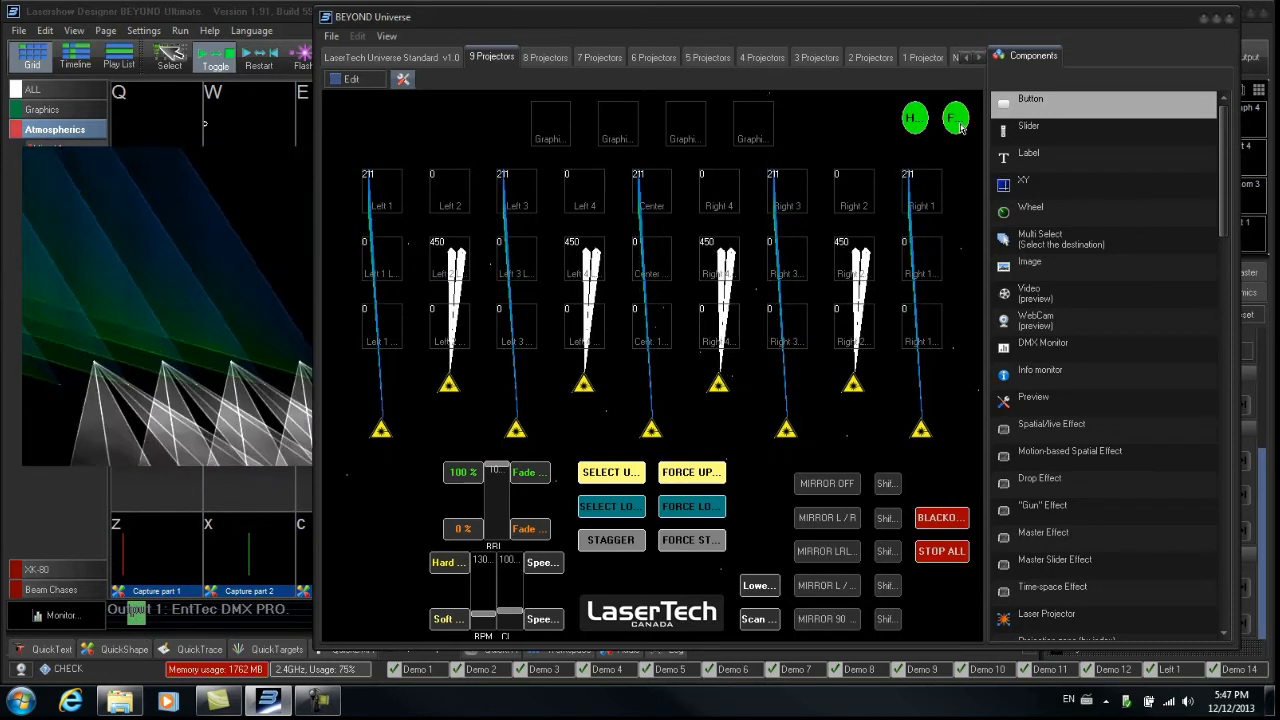
pyautogui.click(956, 118)
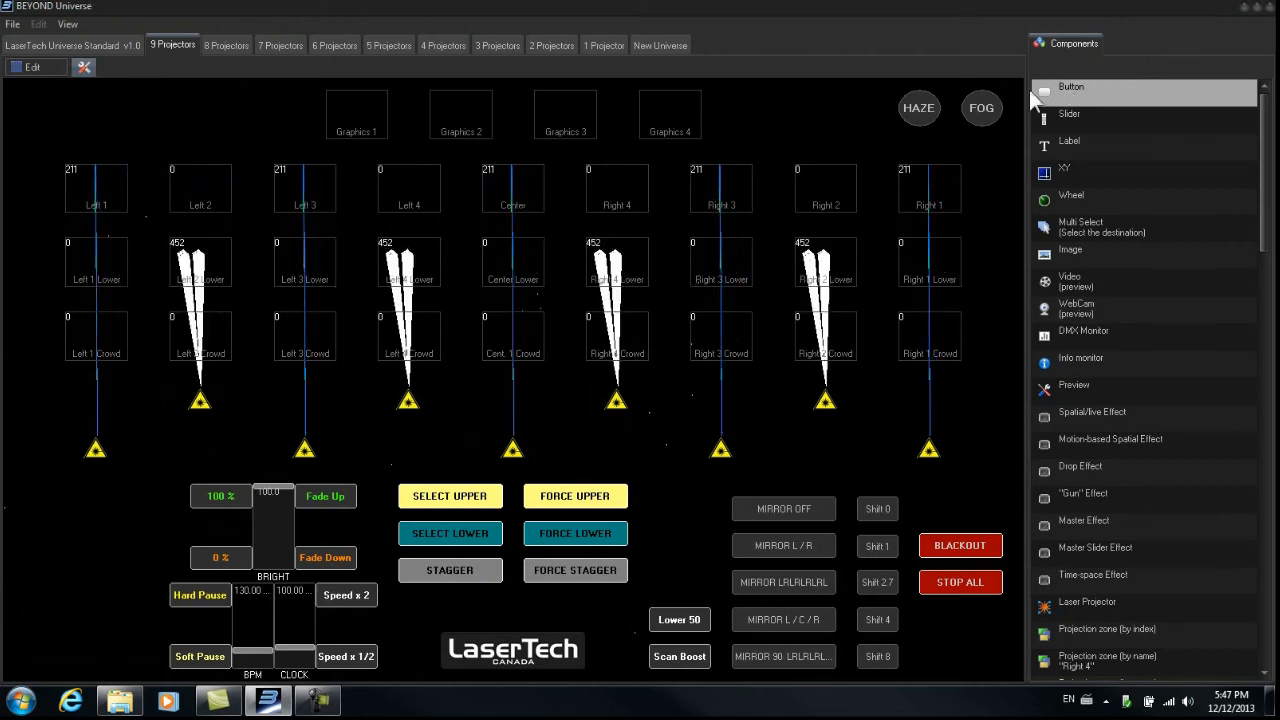
# Step: Select the HAZE button and show its Inspector properties down to Toggle Mode and PangoScript
pyautogui.click(32, 66)
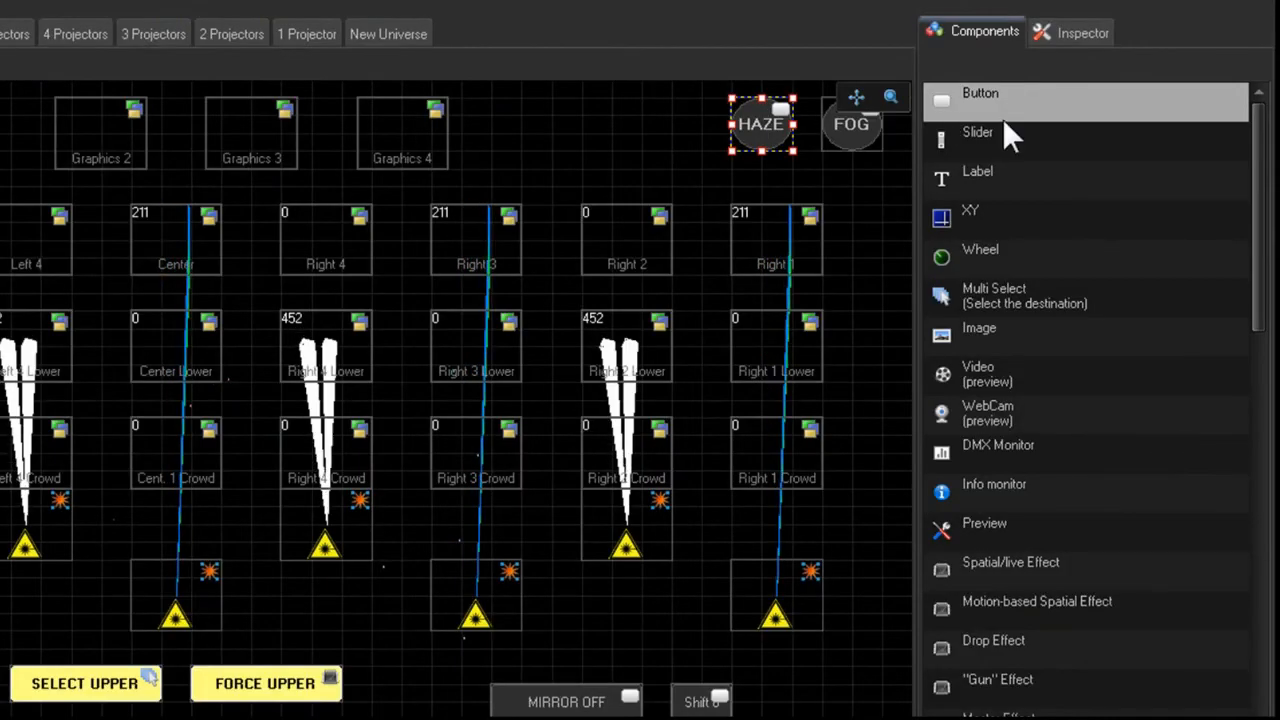
pyautogui.click(1082, 32)
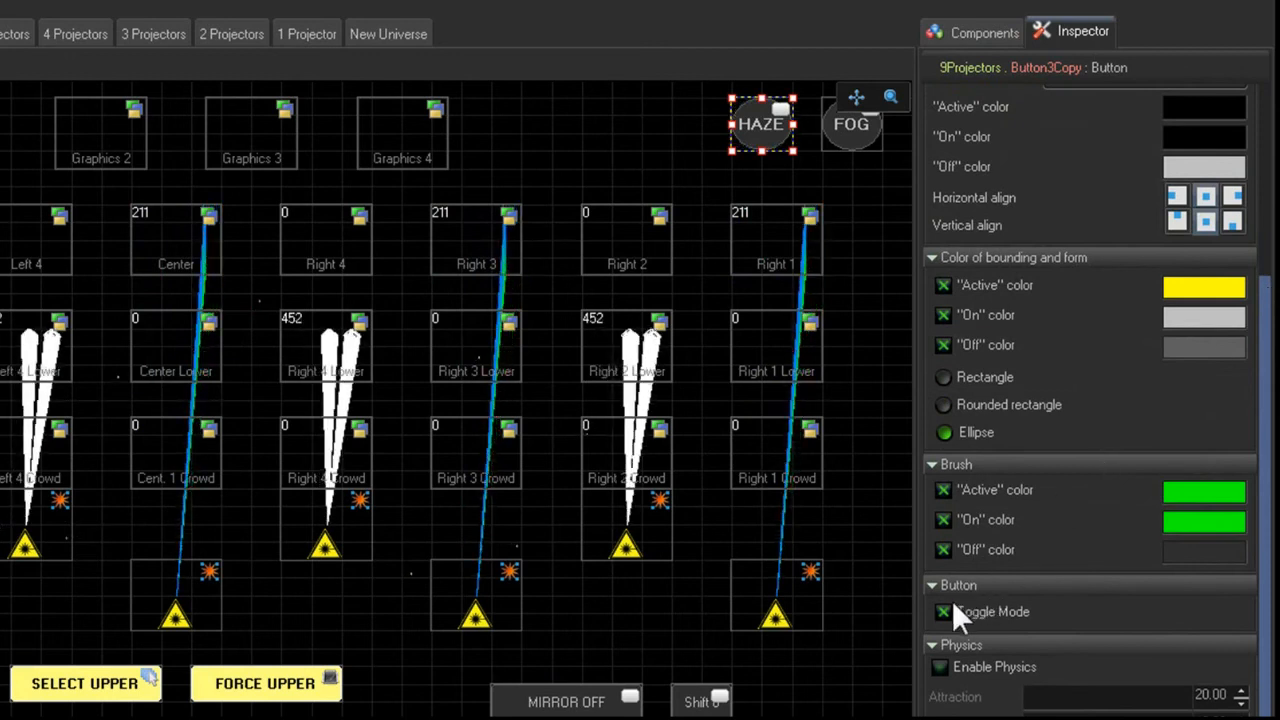
pyautogui.scroll(-3)
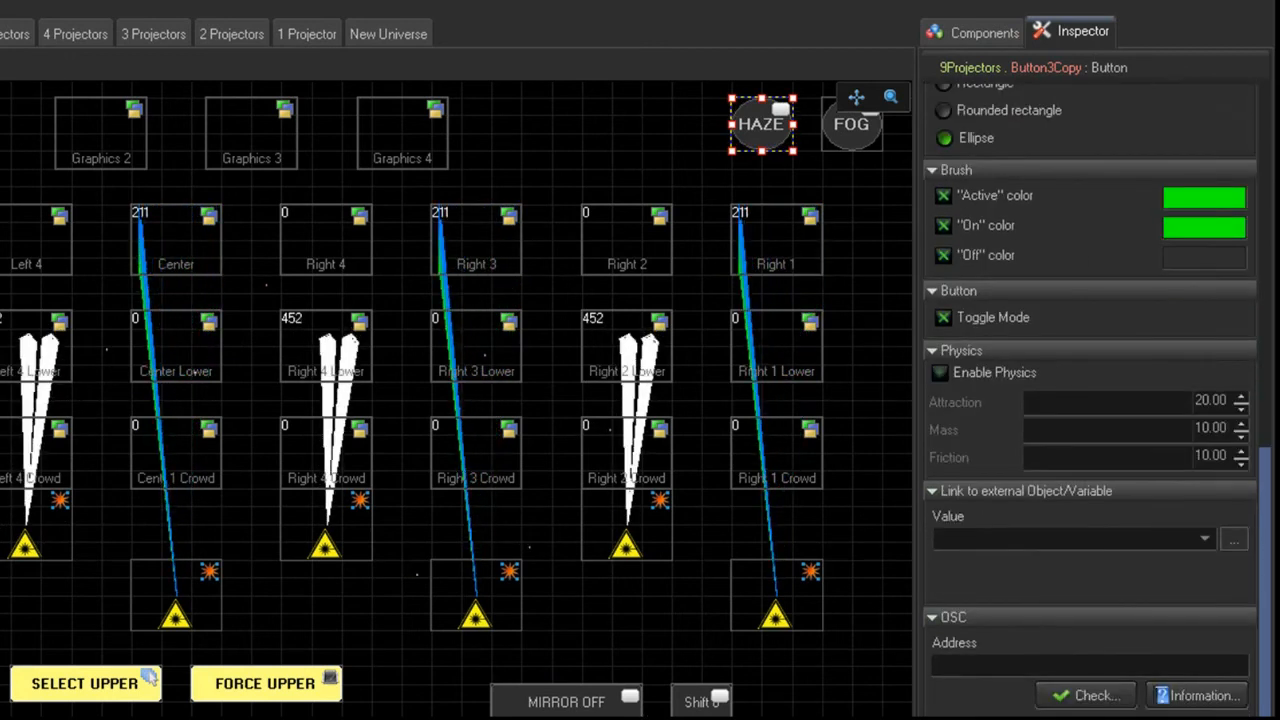
pyautogui.scroll(-3)
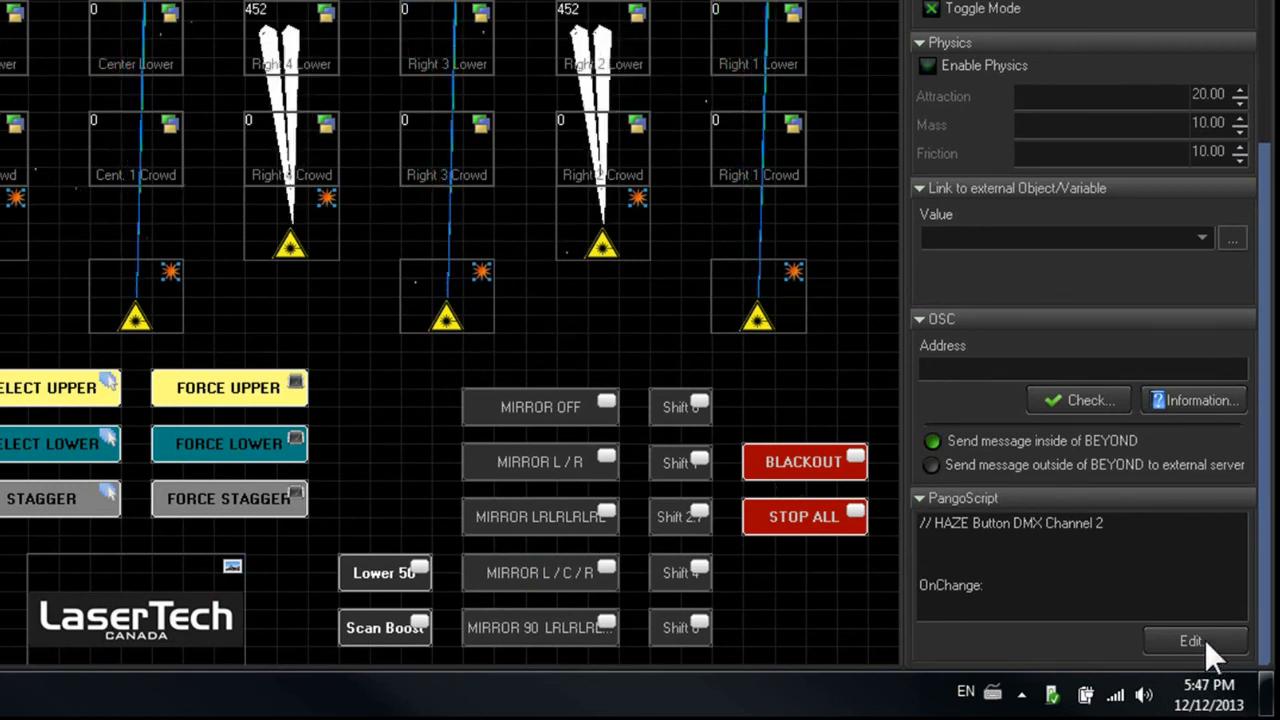
# Step: Show the HAZE PangoScript setting DMX channel 2 to 255 on and 0 off
pyautogui.click(1190, 640)
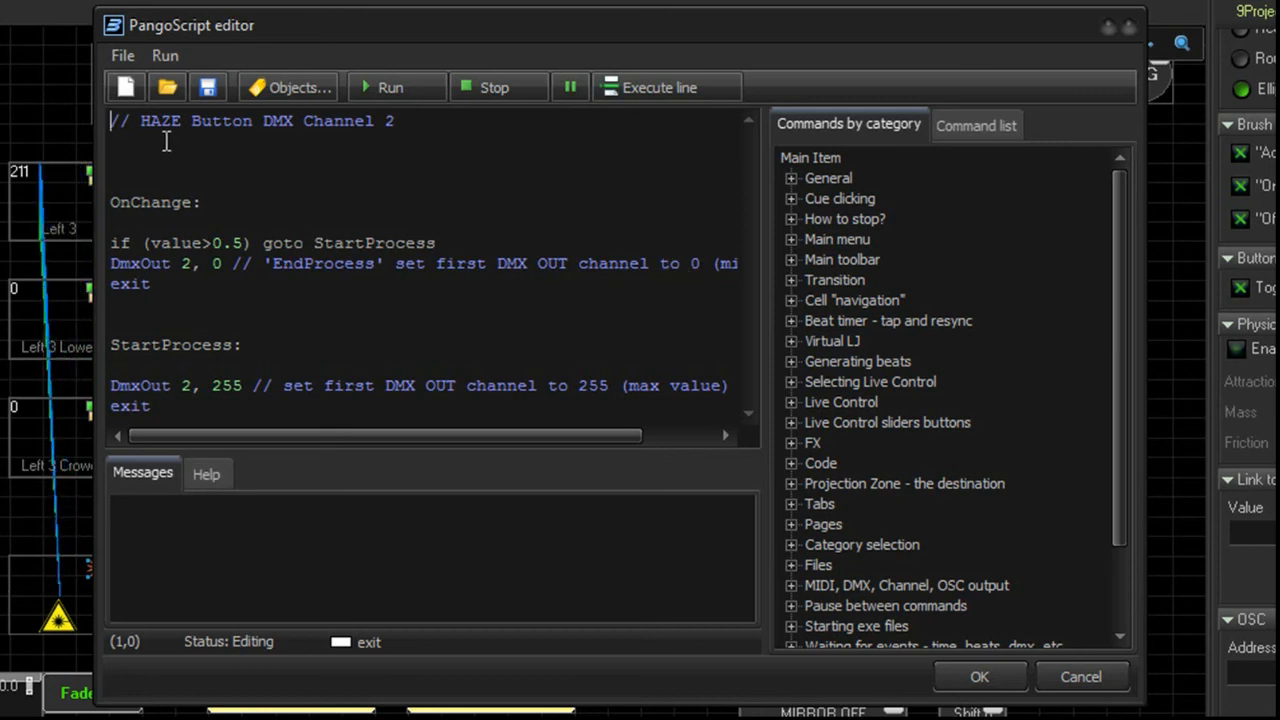
pyautogui.moveTo(452, 276)
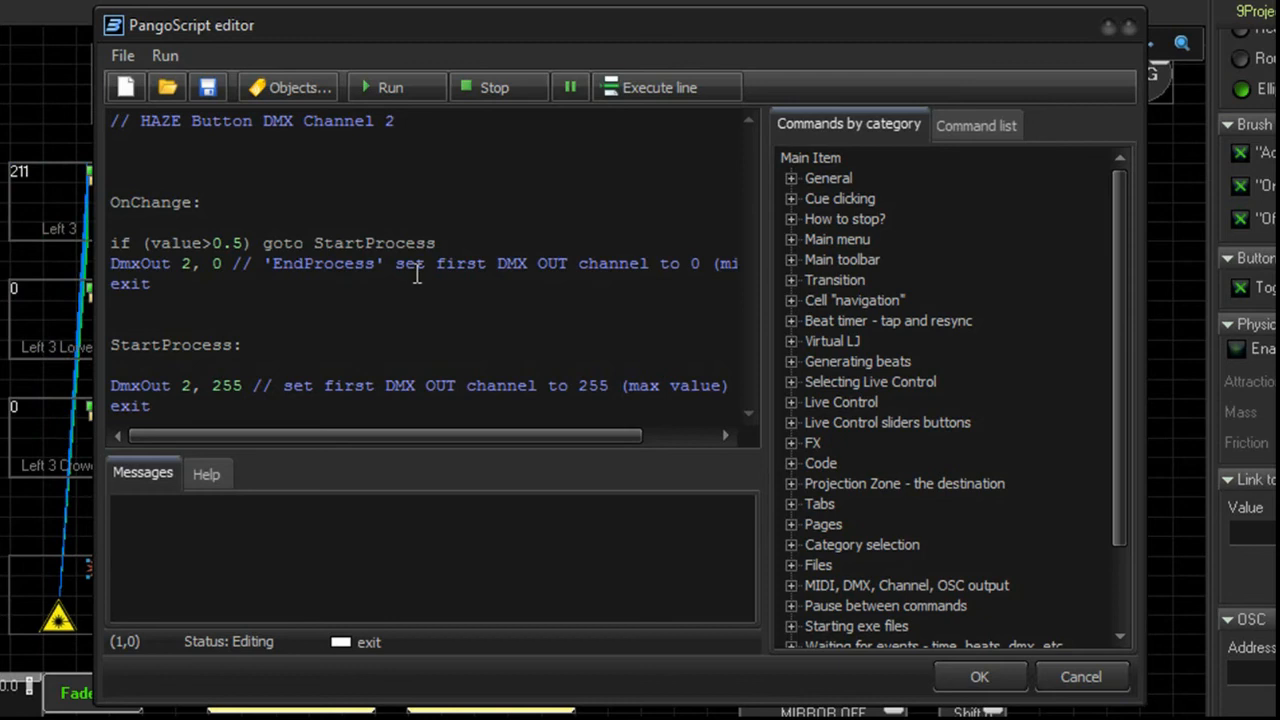
pyautogui.moveTo(756, 436)
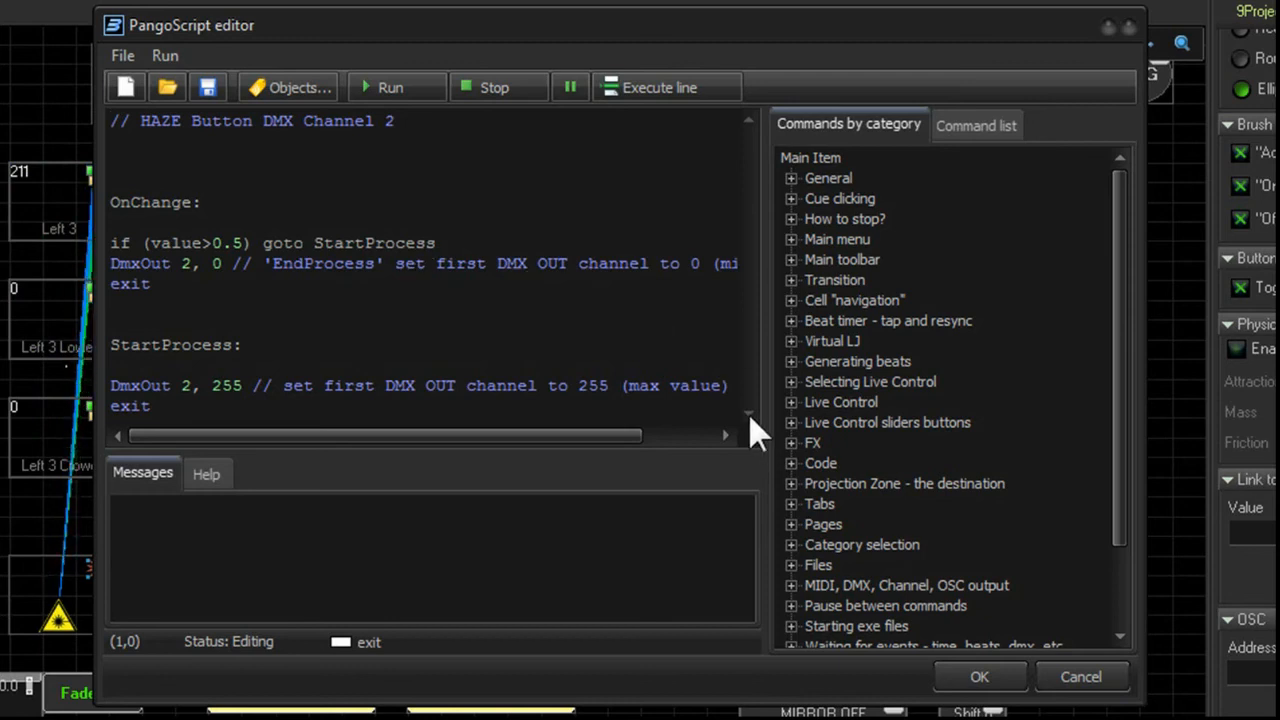
pyautogui.moveTo(500, 388)
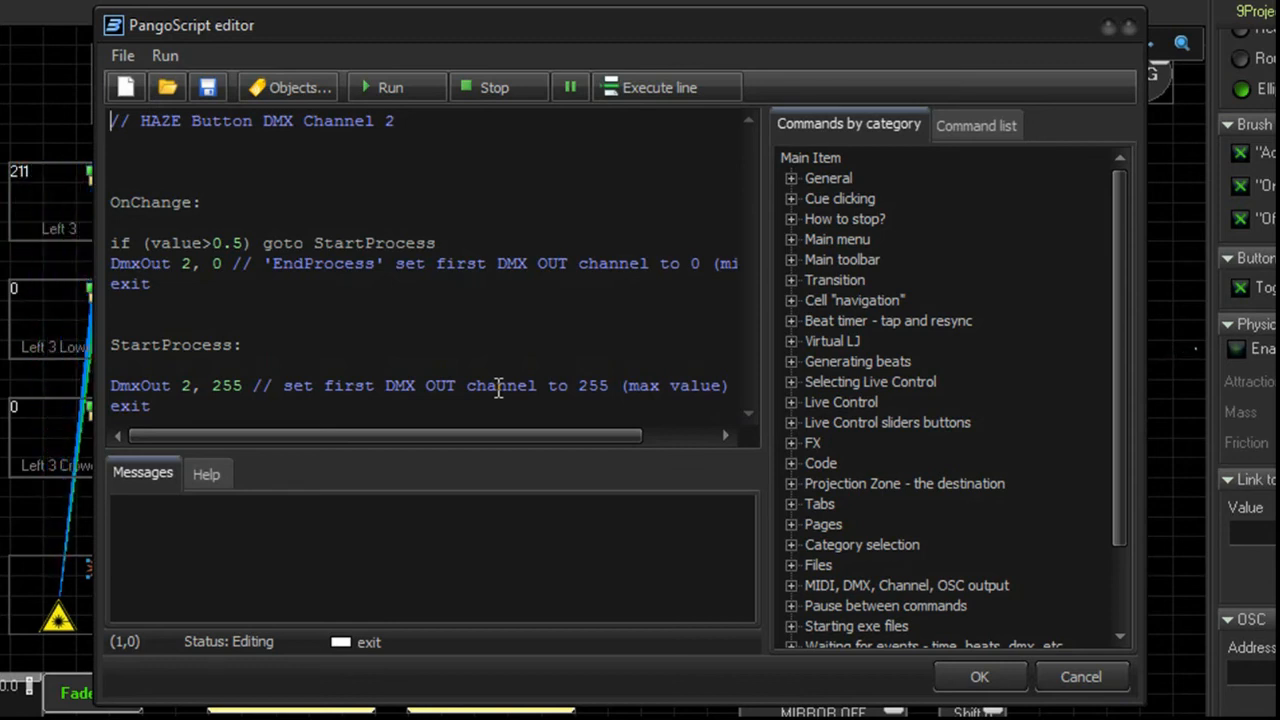
pyautogui.moveTo(596, 344)
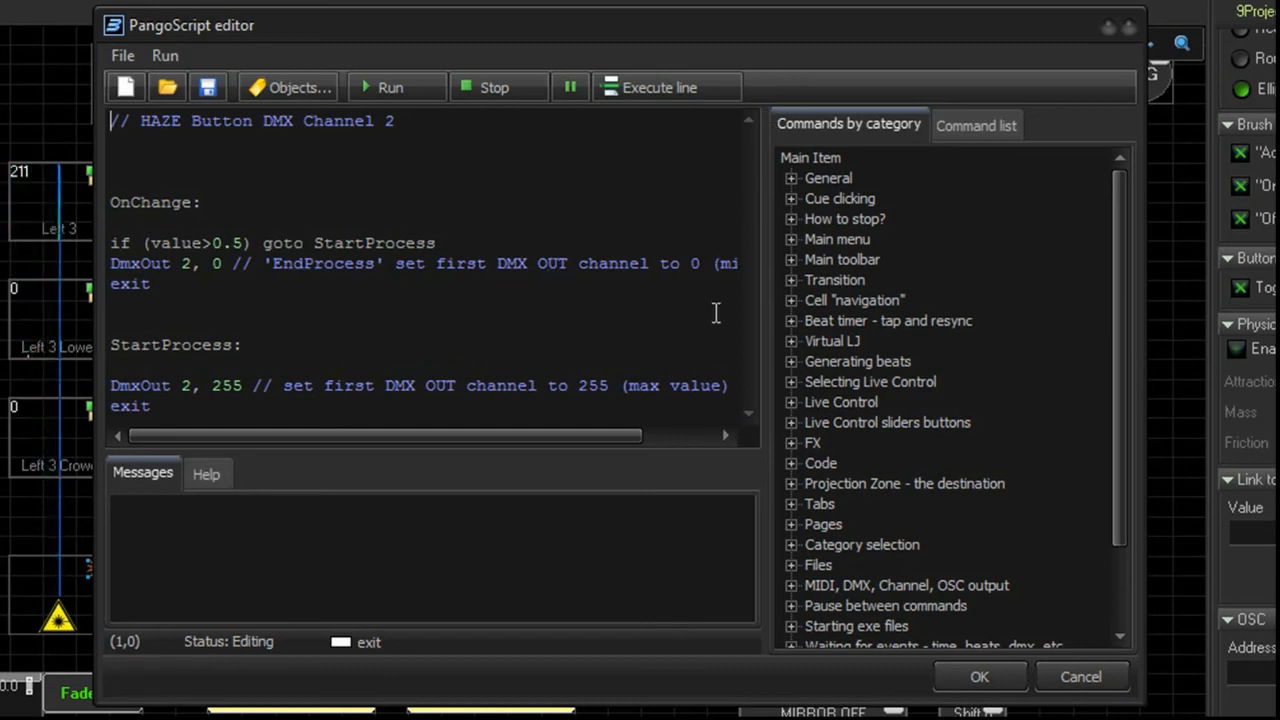
pyautogui.moveTo(616, 230)
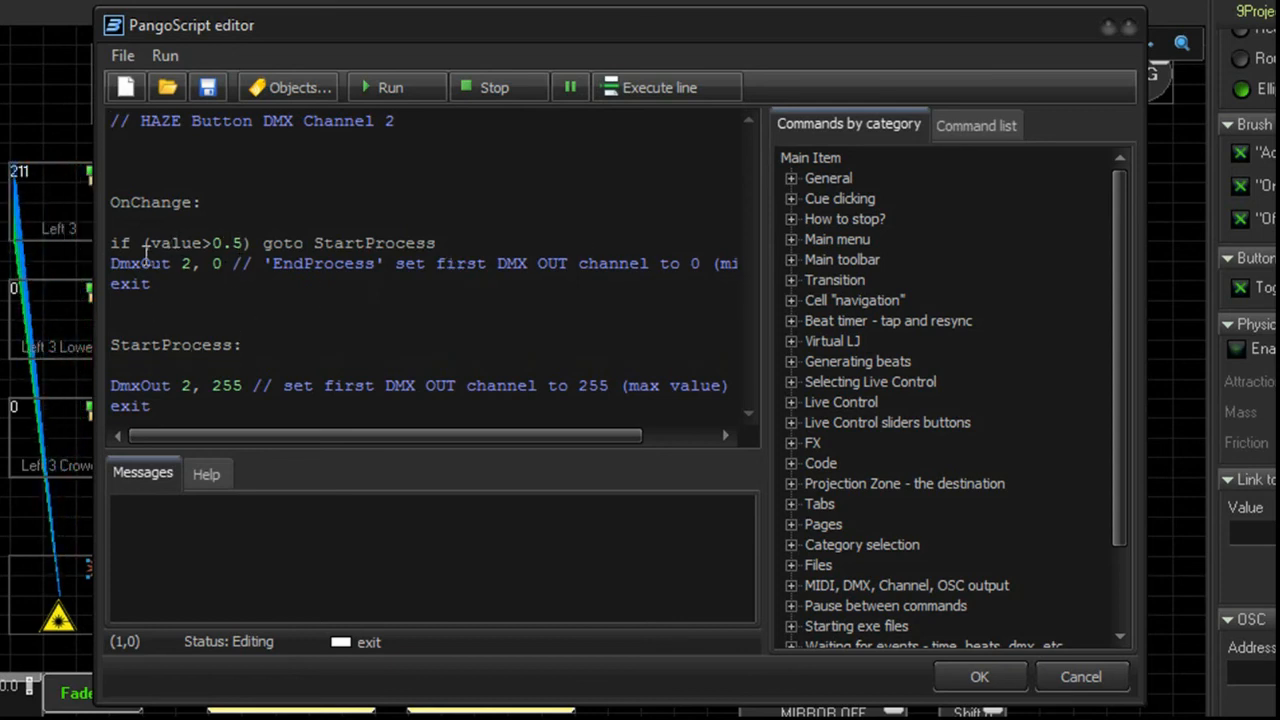
pyautogui.moveTo(170, 200)
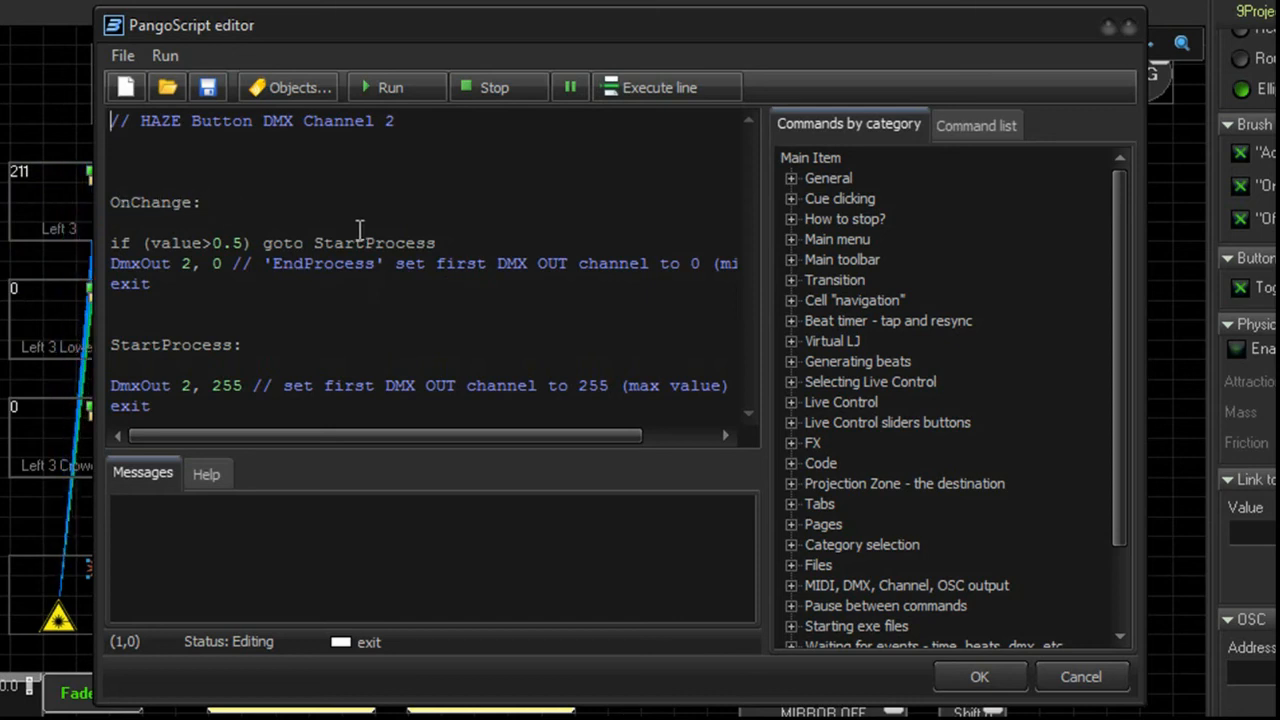
pyautogui.moveTo(428, 240)
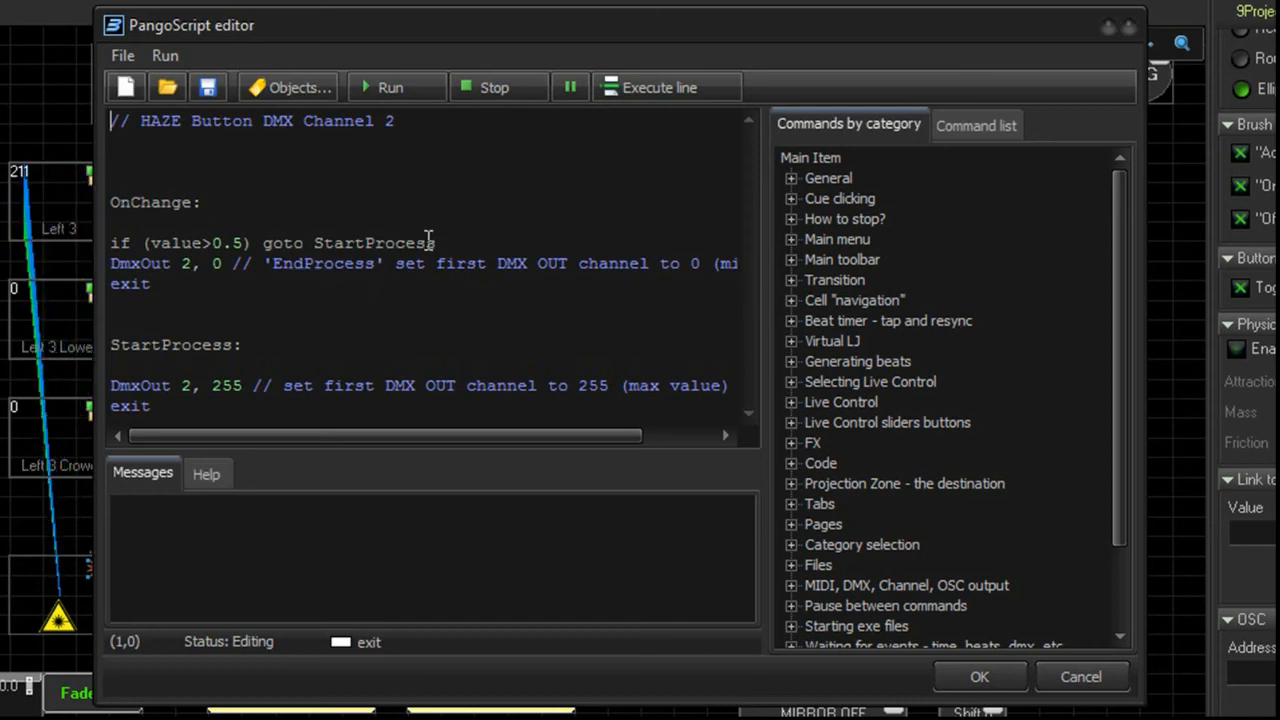
pyautogui.moveTo(324, 284)
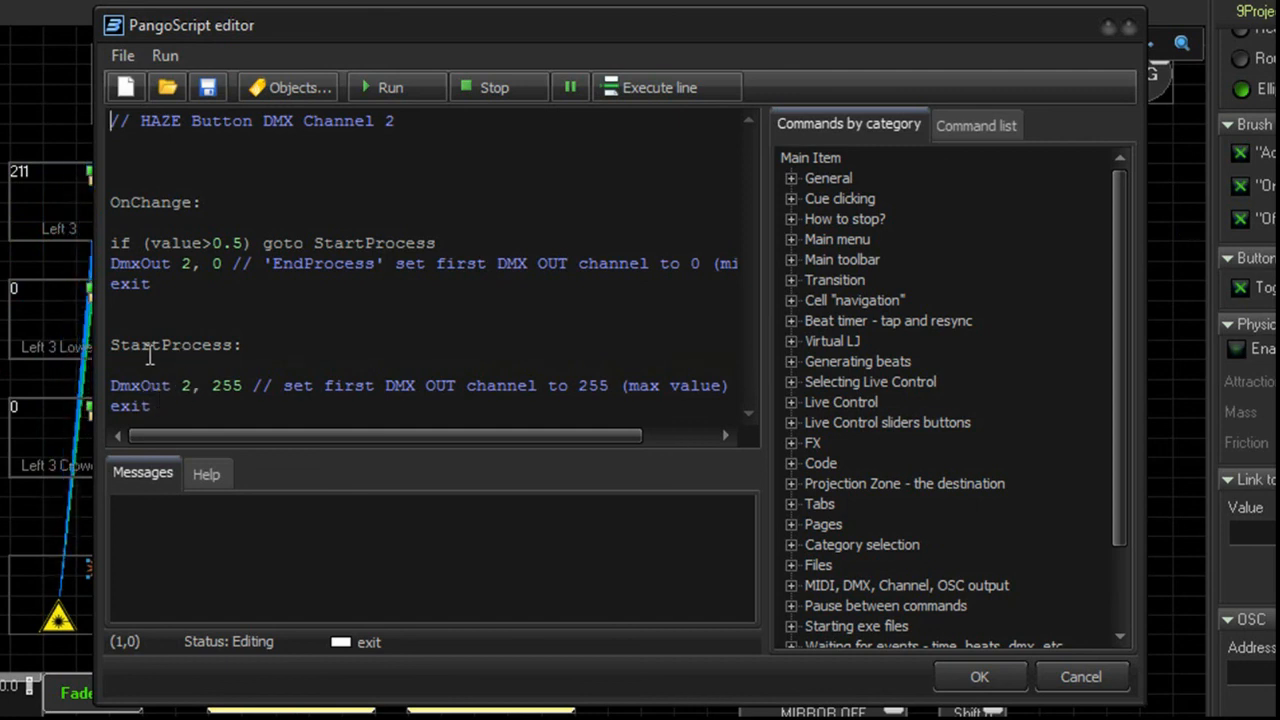
pyautogui.moveTo(456, 388)
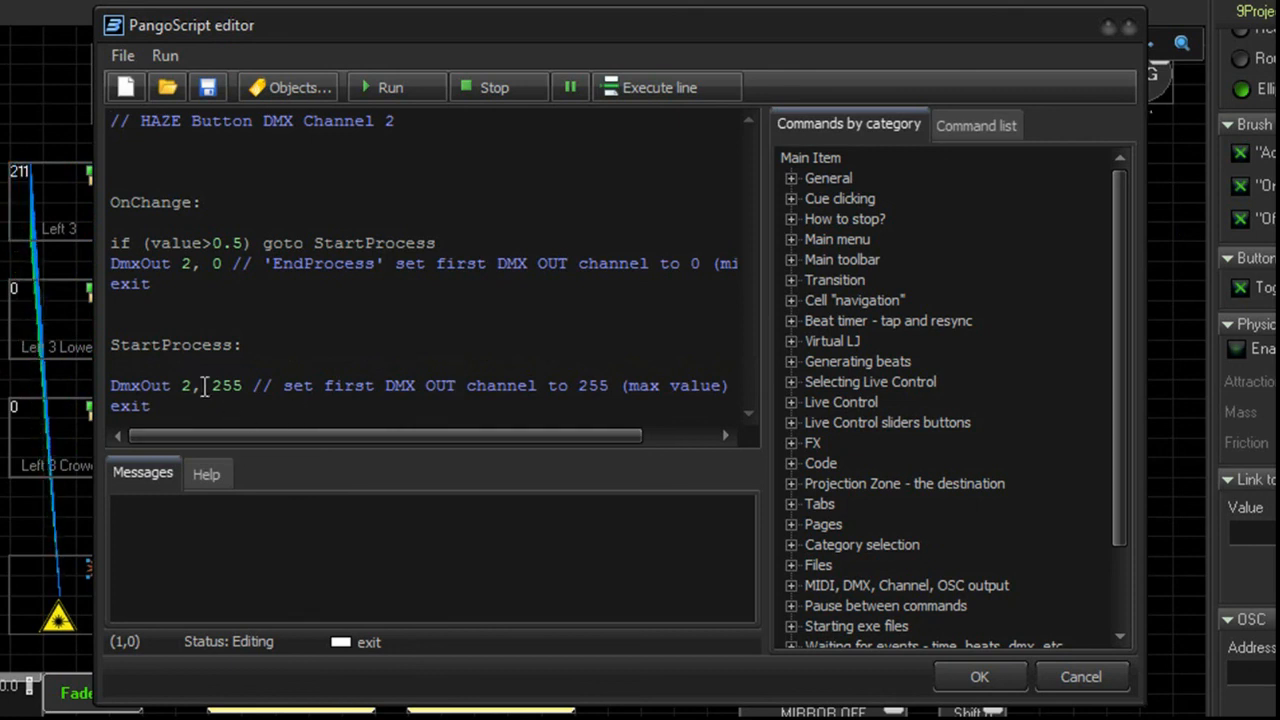
pyautogui.moveTo(184, 384)
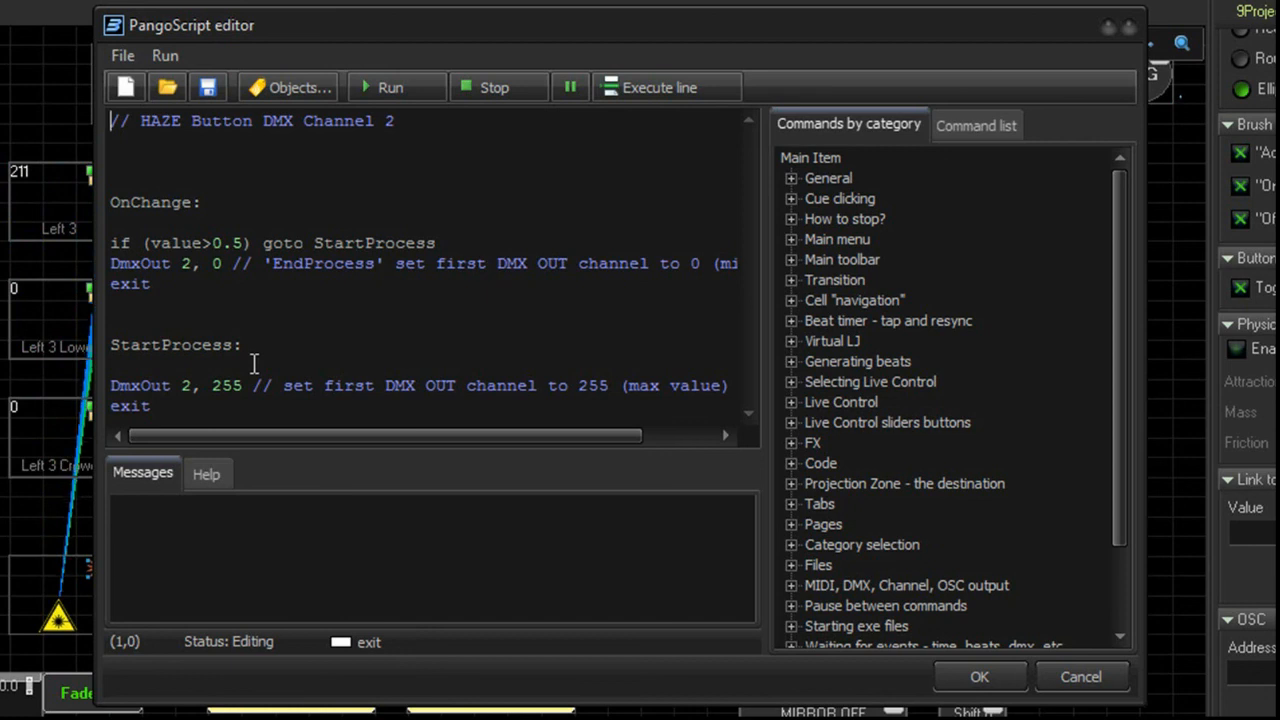
pyautogui.moveTo(290, 324)
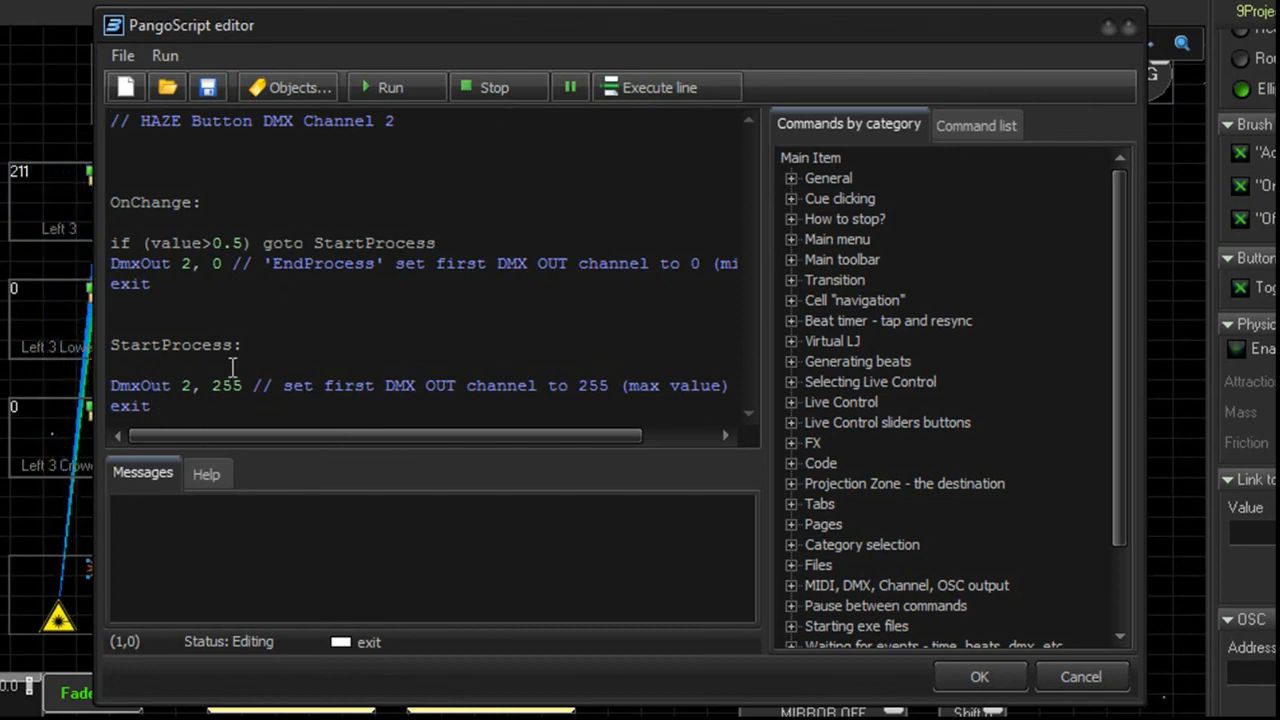
pyautogui.moveTo(780, 320)
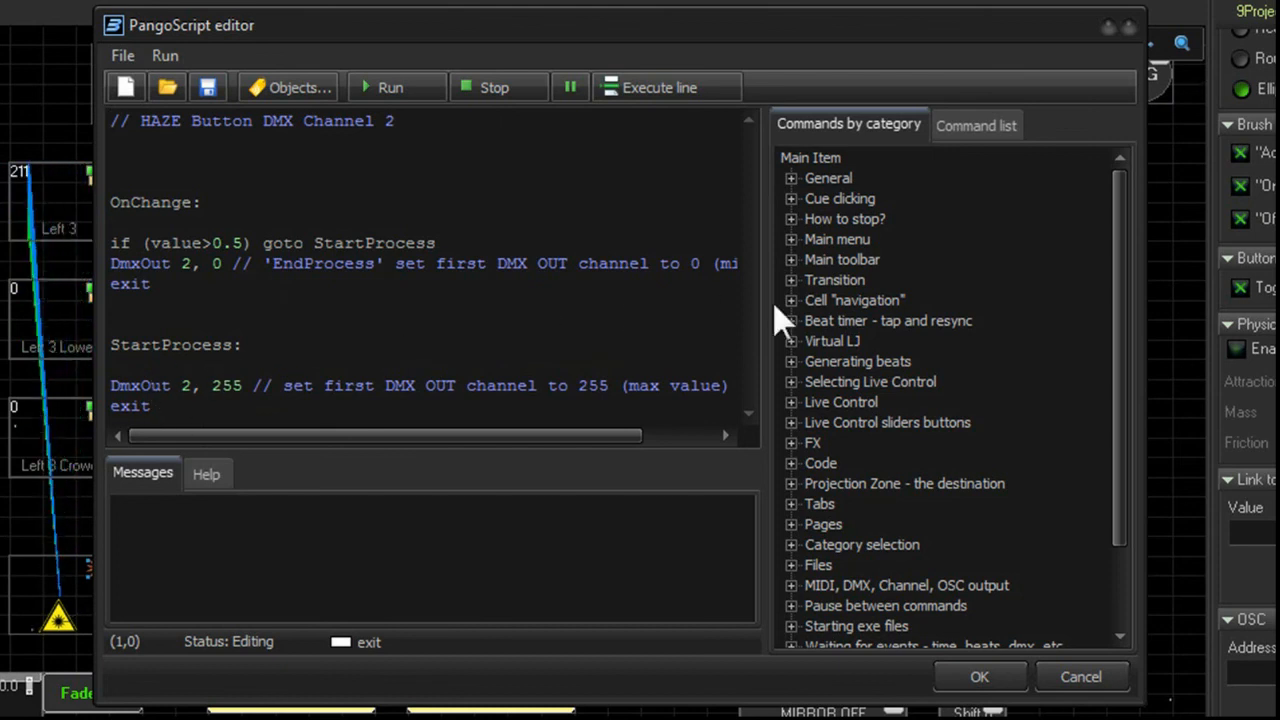